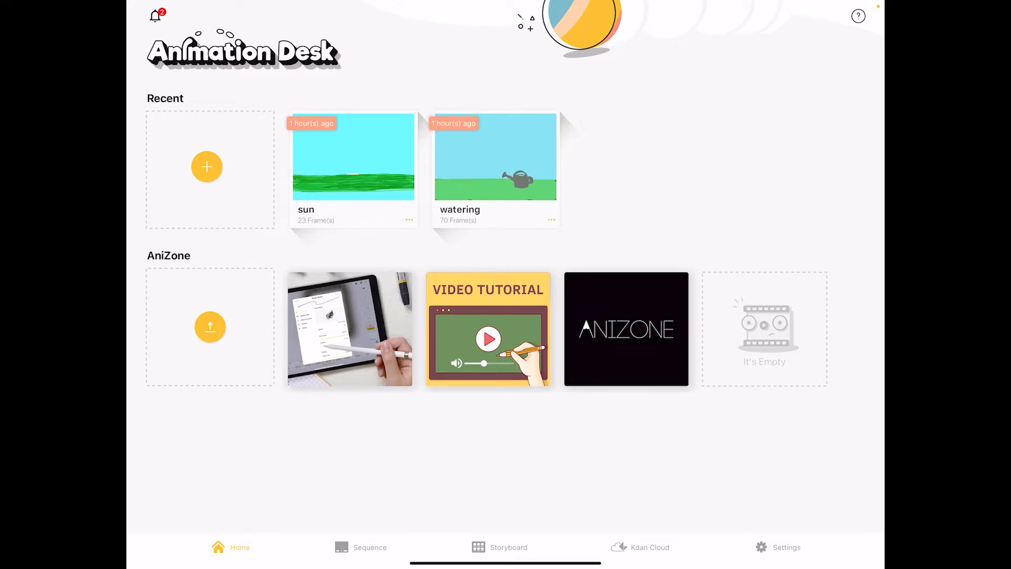
Step: Browse the Sequence and Storyboard lists, then open the Kdan Cloud sign-up page
{"action": "left_click", "coordinate": [362, 546]}
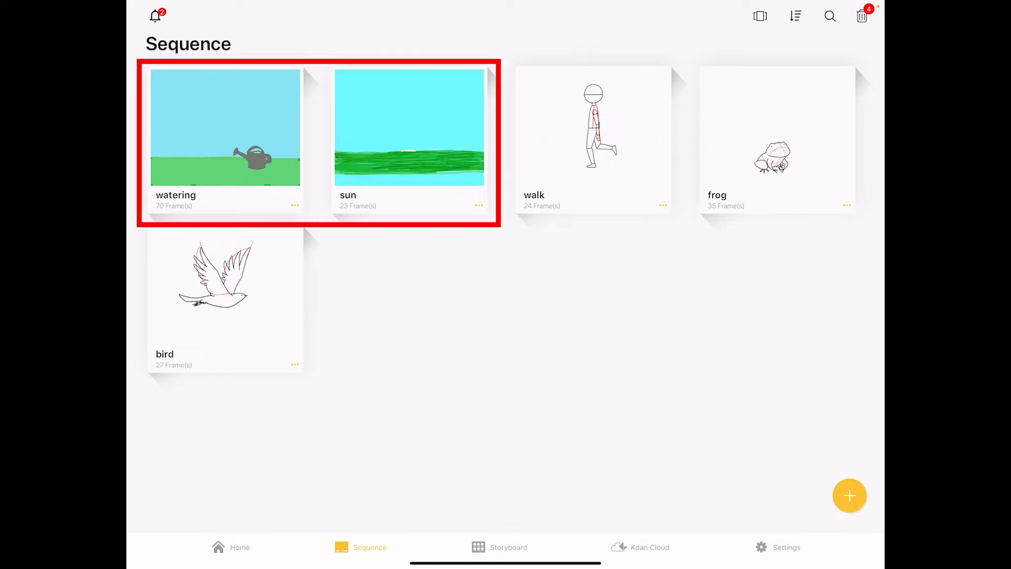
{"action": "left_click", "coordinate": [499, 546]}
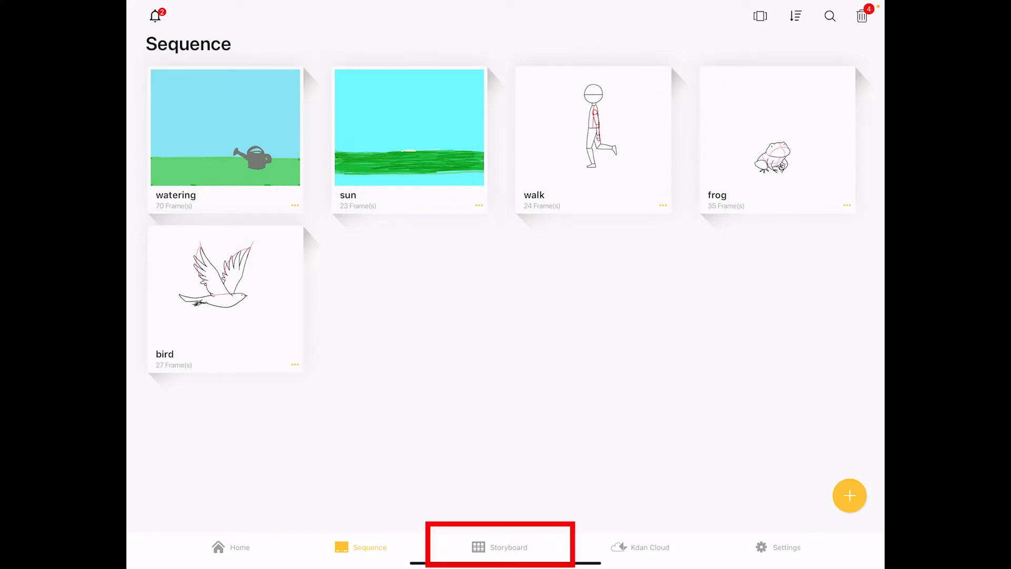
{"action": "left_click", "coordinate": [500, 546]}
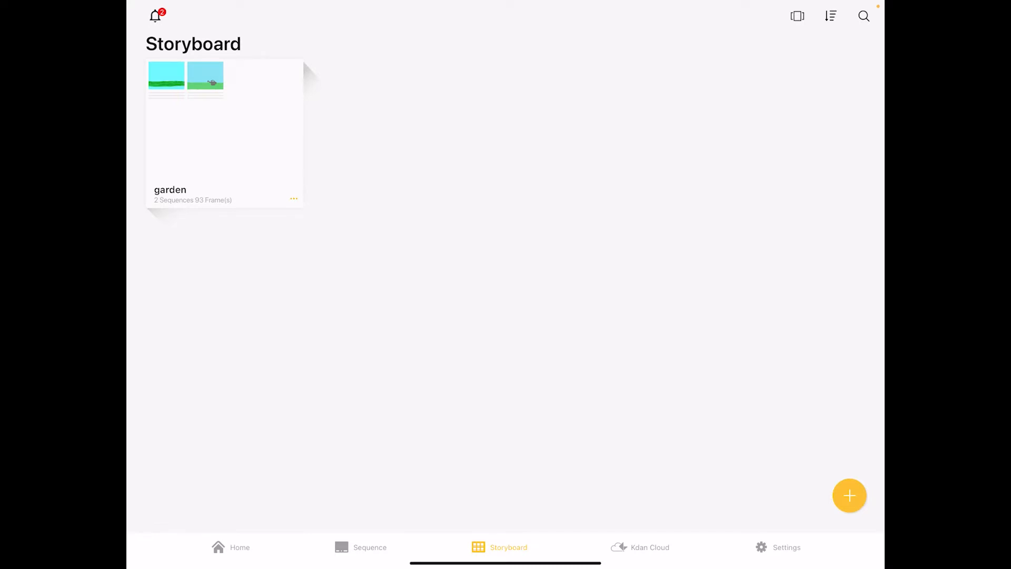
{"action": "left_click", "coordinate": [370, 546]}
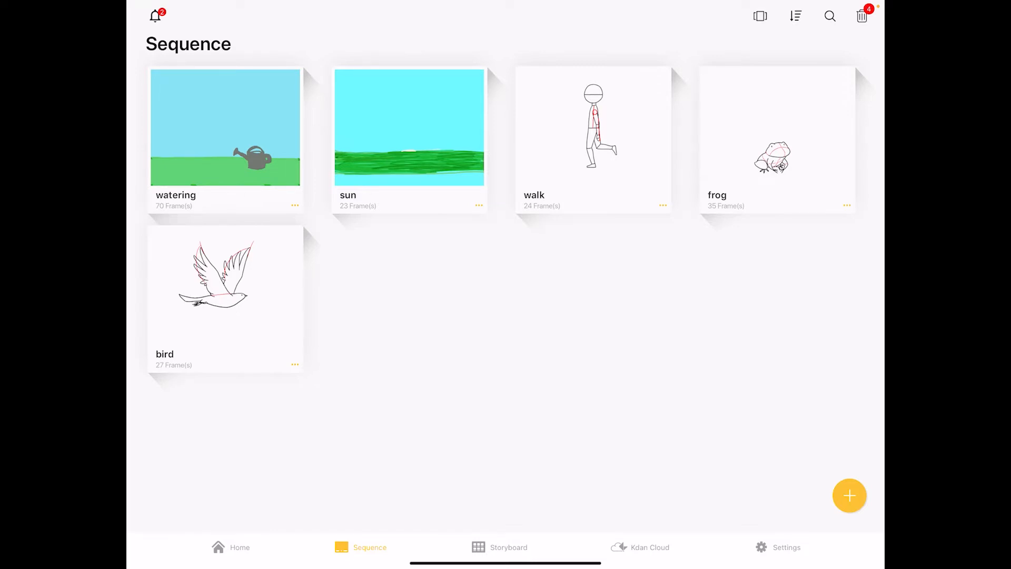
{"action": "left_click", "coordinate": [639, 546]}
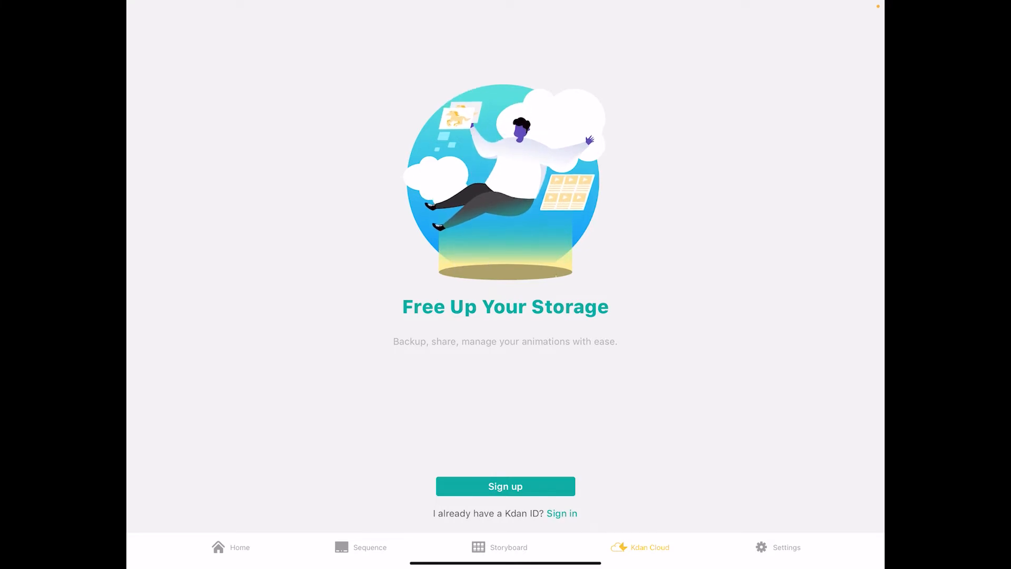
Step: View Settings, then return Home to the recent sun and watering projects
{"action": "left_click", "coordinate": [786, 546]}
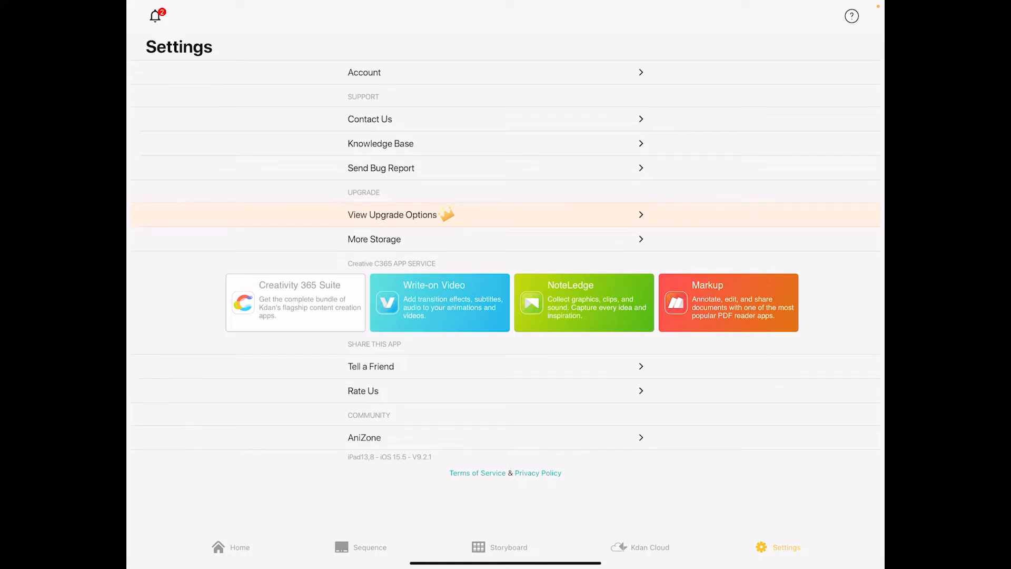
{"action": "left_click", "coordinate": [239, 547]}
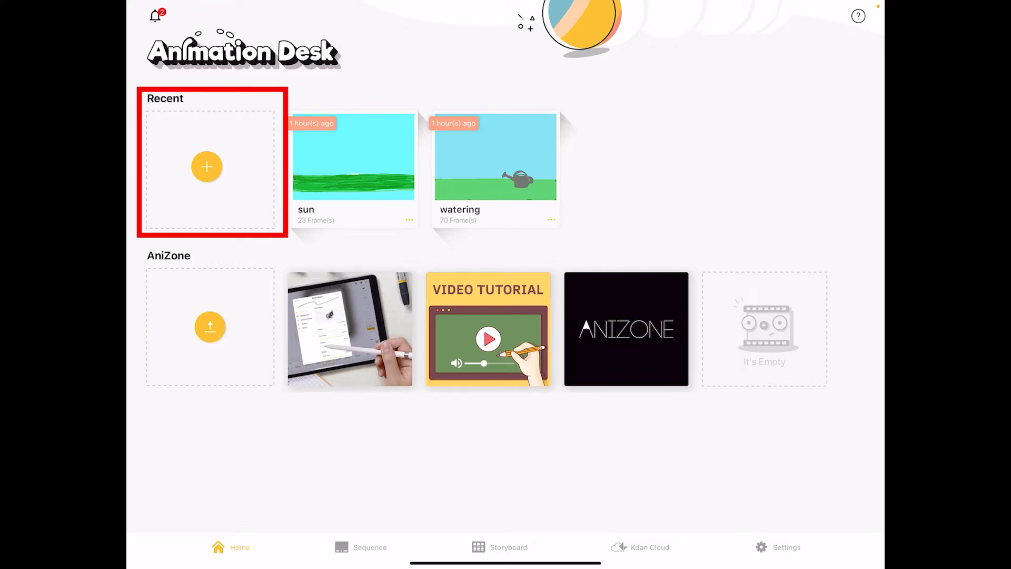
Step: Choose New Sequence from the yellow + tile under Recent
{"action": "left_click", "coordinate": [206, 166]}
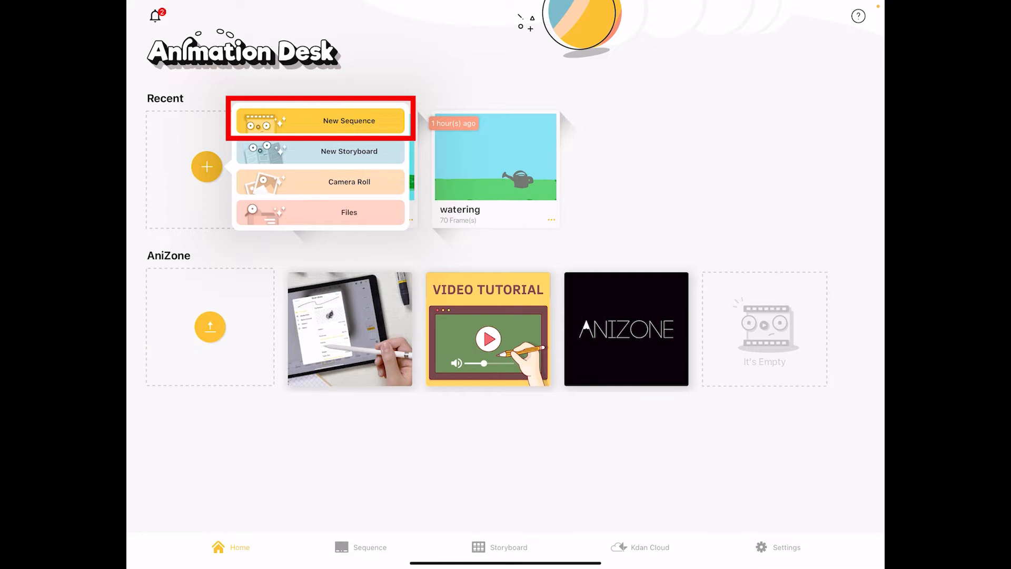
{"action": "left_click", "coordinate": [319, 121]}
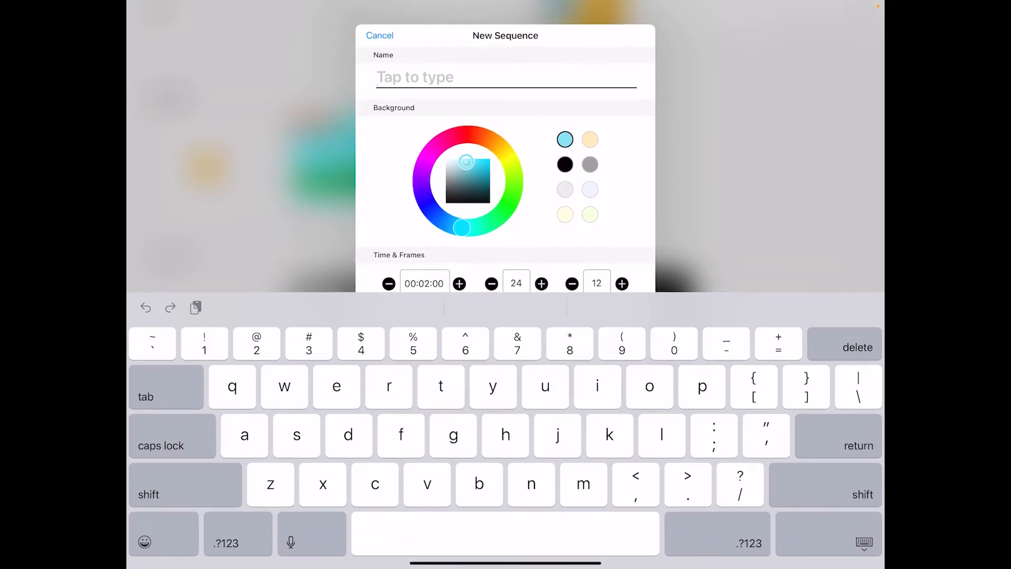
Step: Create a sequence named 'sequence 3' with a light blue background
{"action": "type", "text": "sequence"}
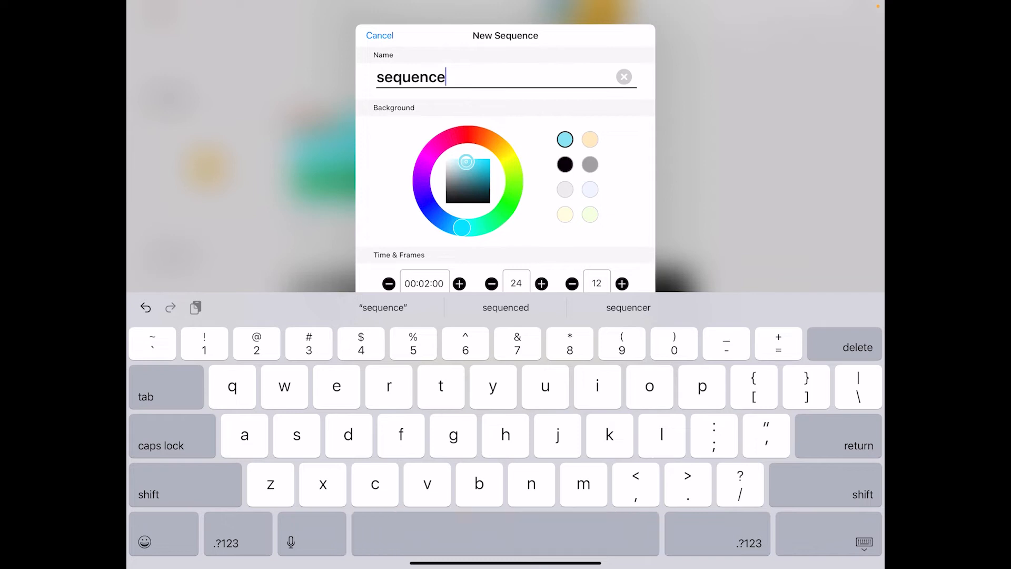
{"action": "type", "text": "3"}
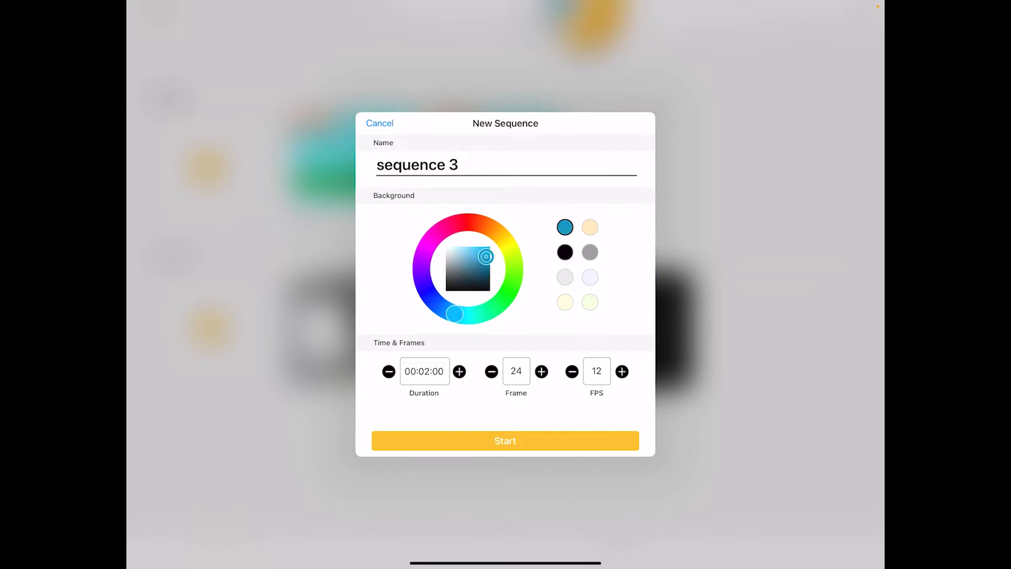
{"action": "left_click_drag", "start_coordinate": [454, 314], "coordinate": [469, 315]}
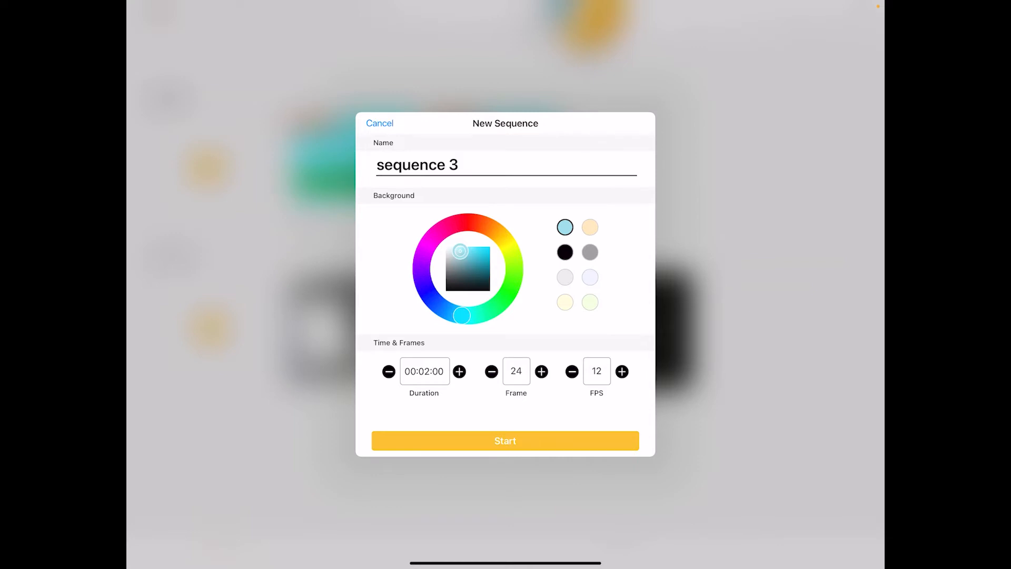
{"action": "left_click", "coordinate": [505, 440]}
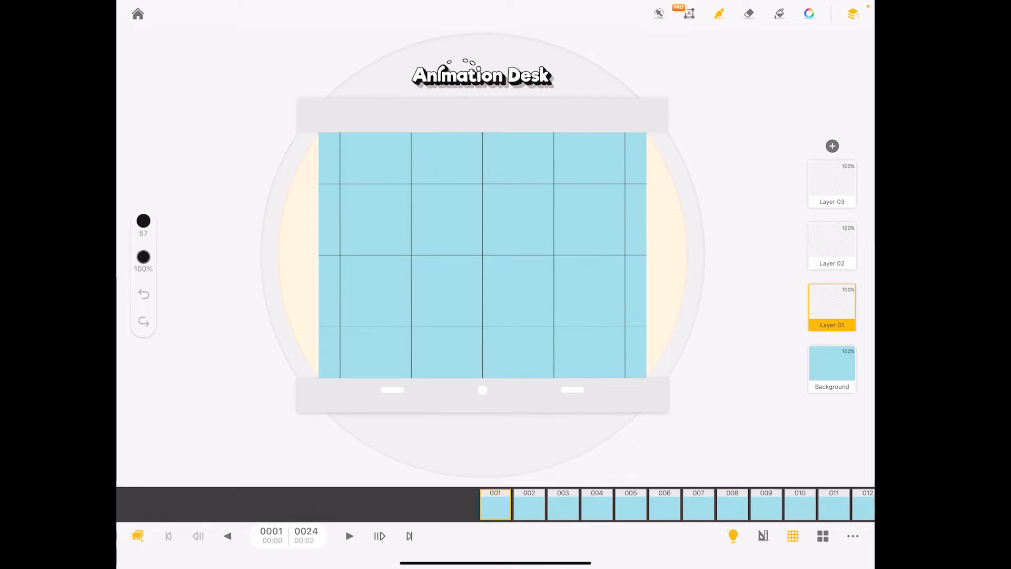
Step: Show the Brush Sets panel on the new sequence's first frame
{"action": "left_click", "coordinate": [719, 13]}
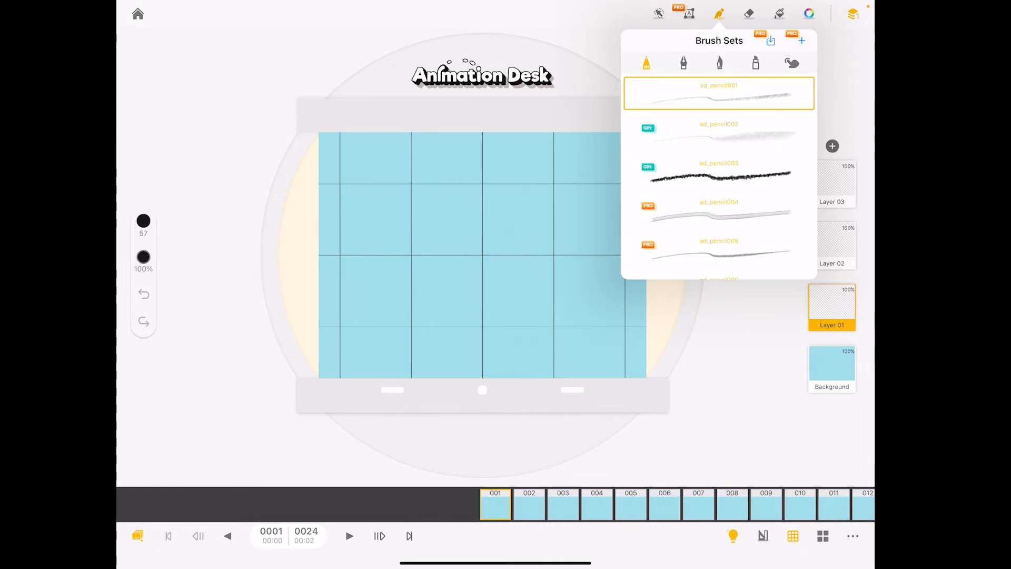
Step: Select the smudge001 brush at size 40 from the smudge brush set
{"action": "left_click", "coordinate": [683, 63]}
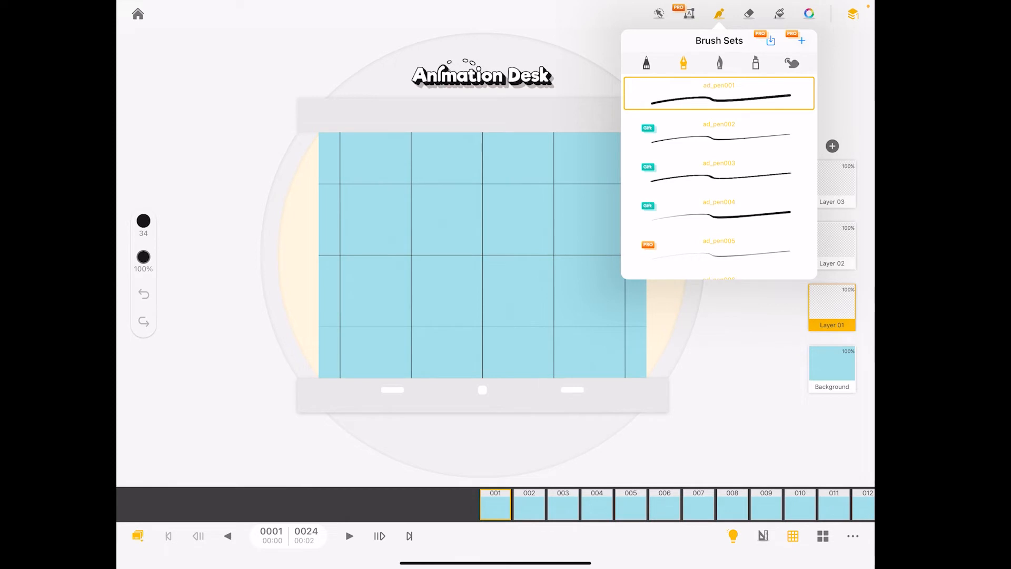
{"action": "left_click", "coordinate": [718, 63]}
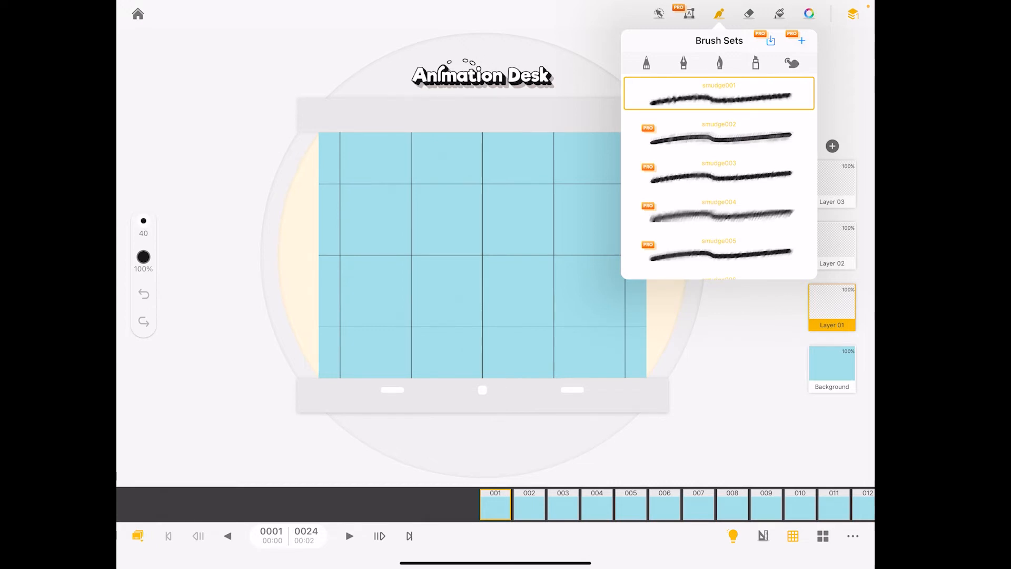
{"action": "left_click", "coordinate": [718, 13]}
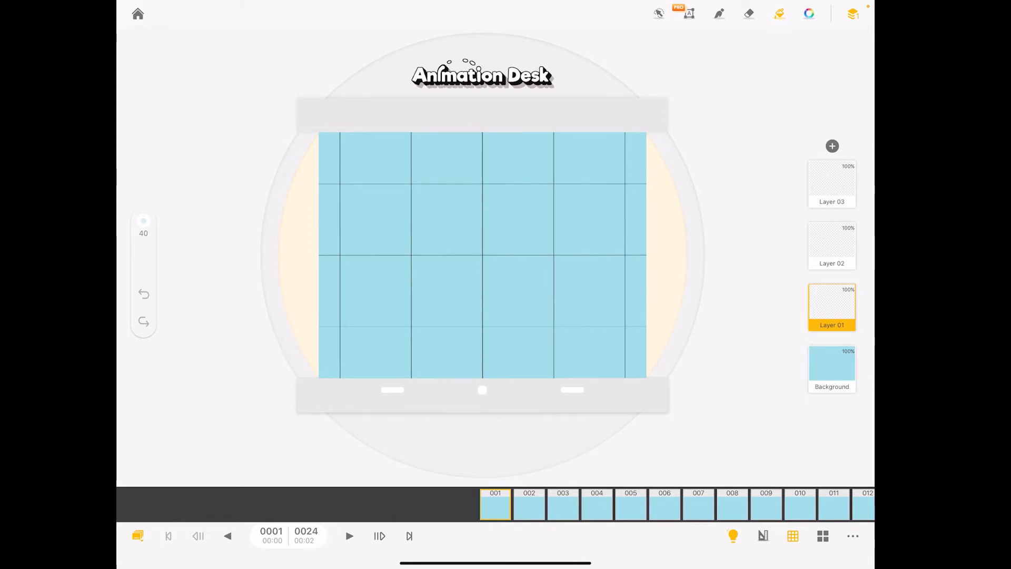
{"action": "left_click", "coordinate": [809, 14]}
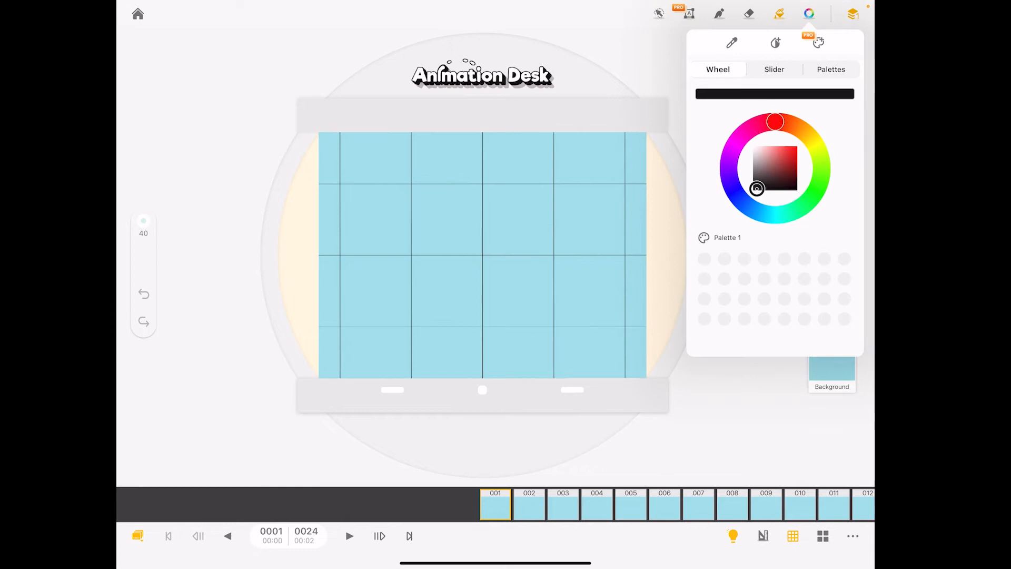
Step: Check the Palettes and Slider tabs, then pick warm orange on the colour wheel
{"action": "left_click", "coordinate": [831, 69]}
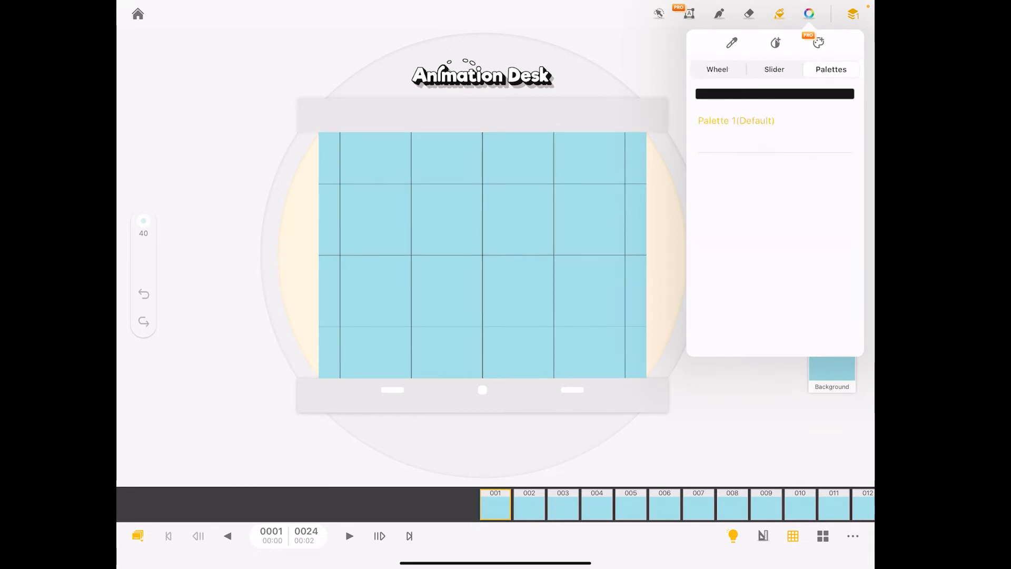
{"action": "left_click", "coordinate": [773, 69]}
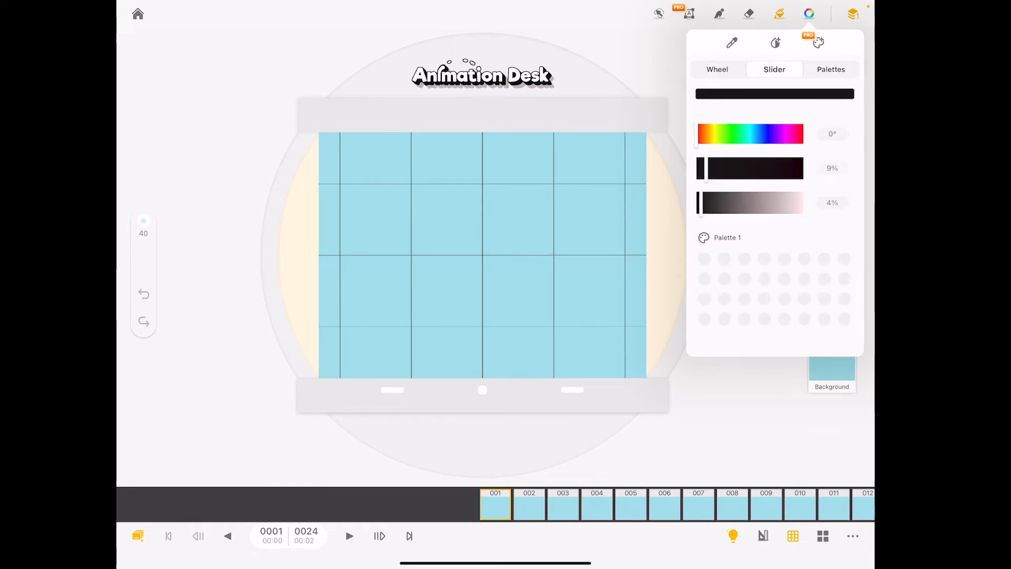
{"action": "left_click", "coordinate": [717, 69]}
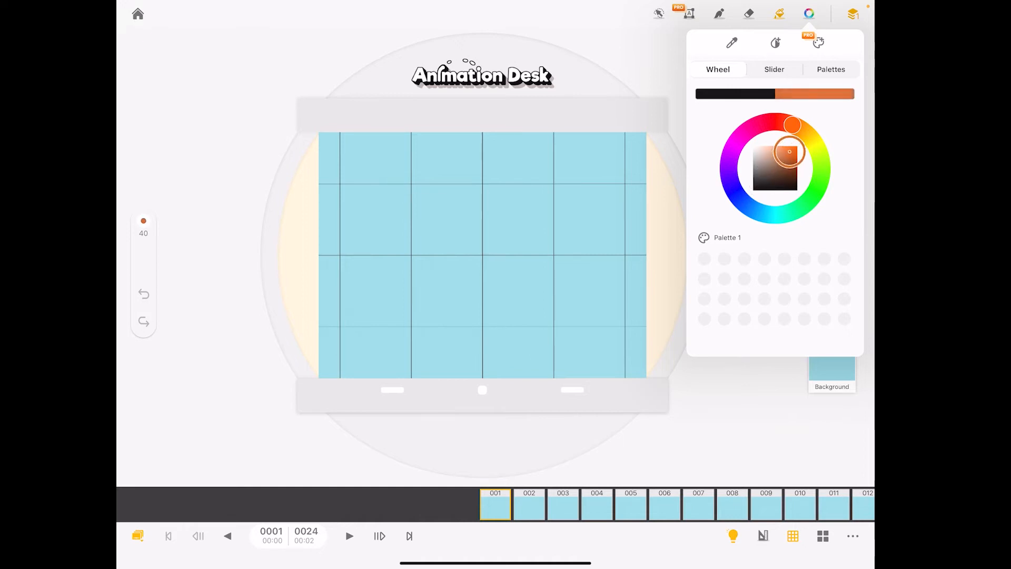
{"action": "left_click_drag", "start_coordinate": [788, 152], "coordinate": [785, 153]}
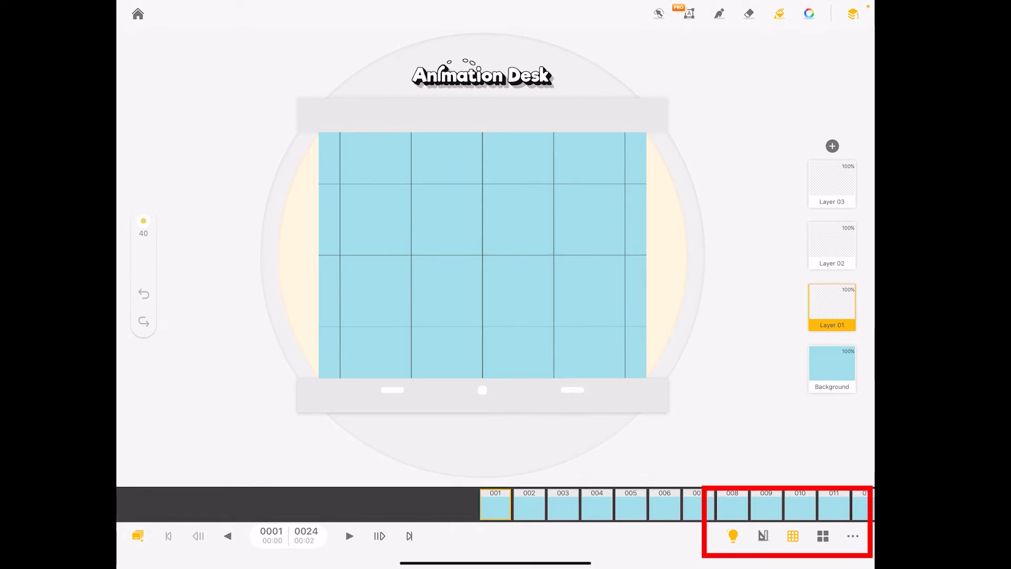
Step: Set sequence 3's aspect ratio to 16:9
{"action": "left_click", "coordinate": [853, 536]}
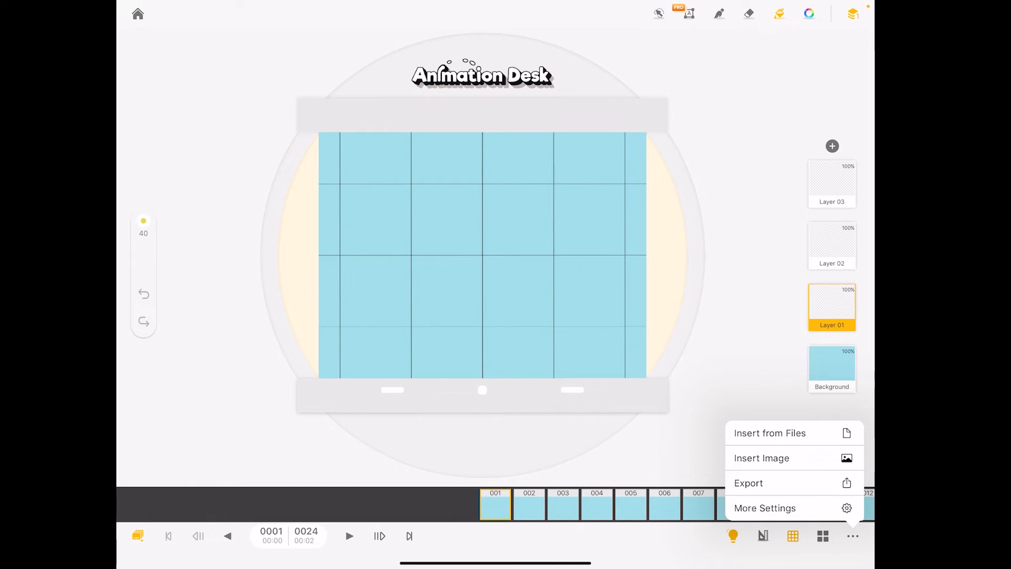
{"action": "left_click", "coordinate": [765, 507]}
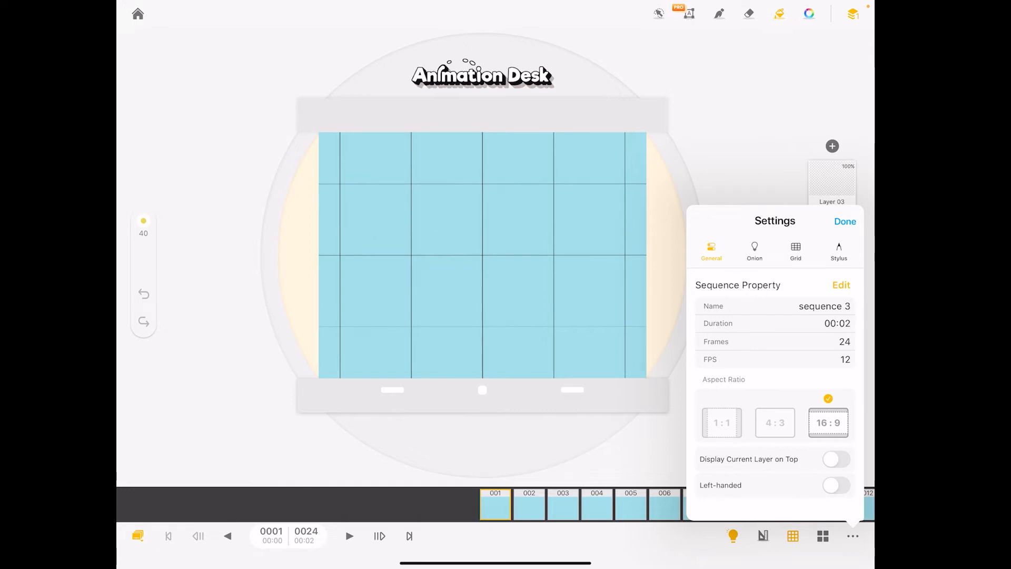
{"action": "left_click", "coordinate": [827, 422]}
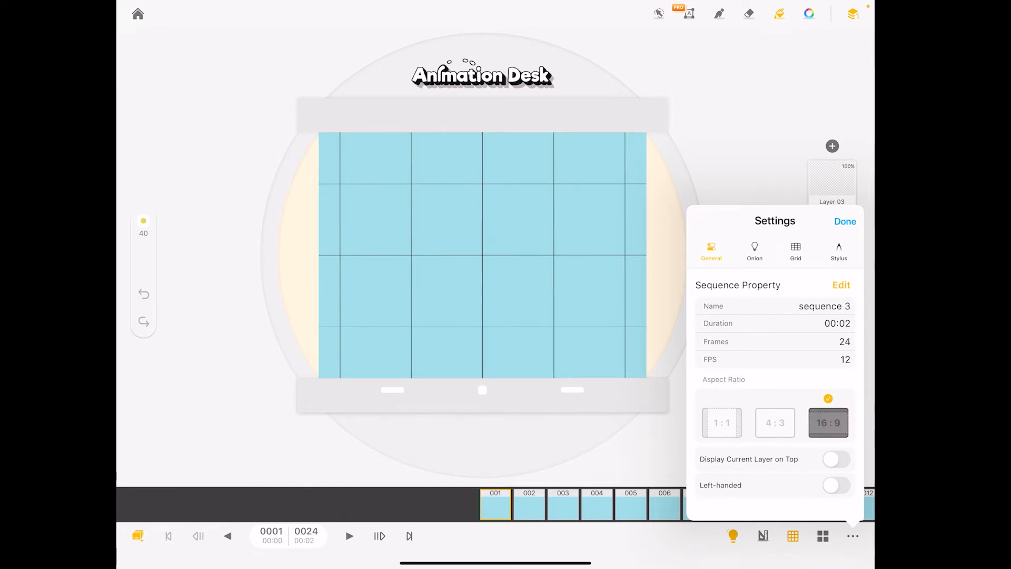
{"action": "left_click", "coordinate": [828, 422]}
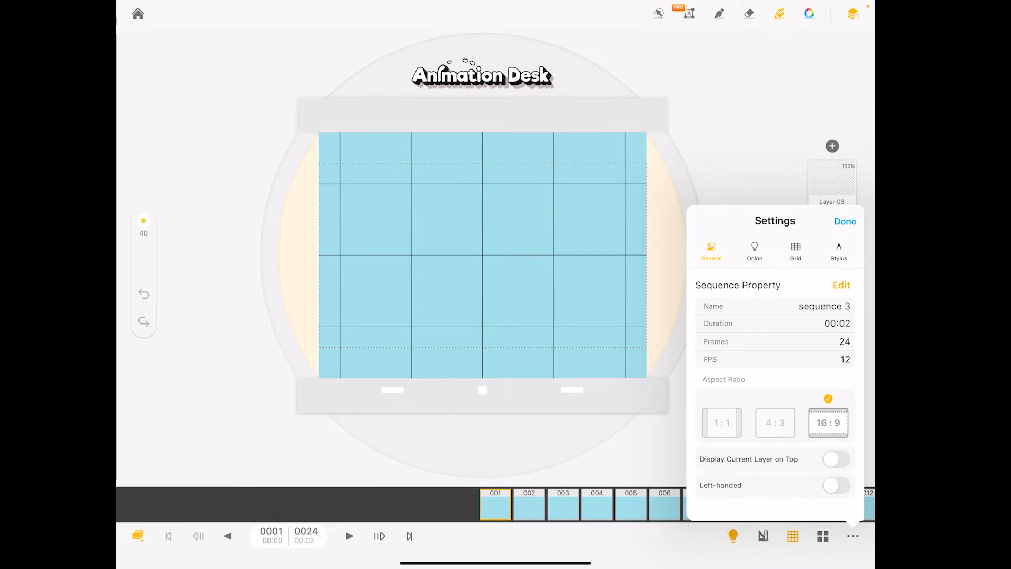
Step: Show onion skin on top at 50% opacity and check the stylus options
{"action": "left_click", "coordinate": [753, 250]}
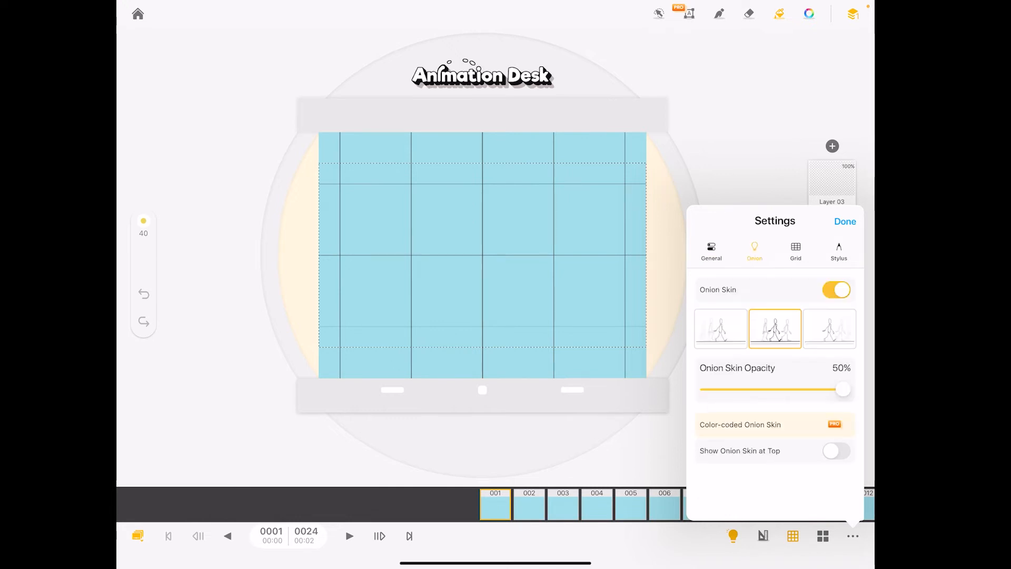
{"action": "left_click_drag", "start_coordinate": [843, 389], "coordinate": [800, 389]}
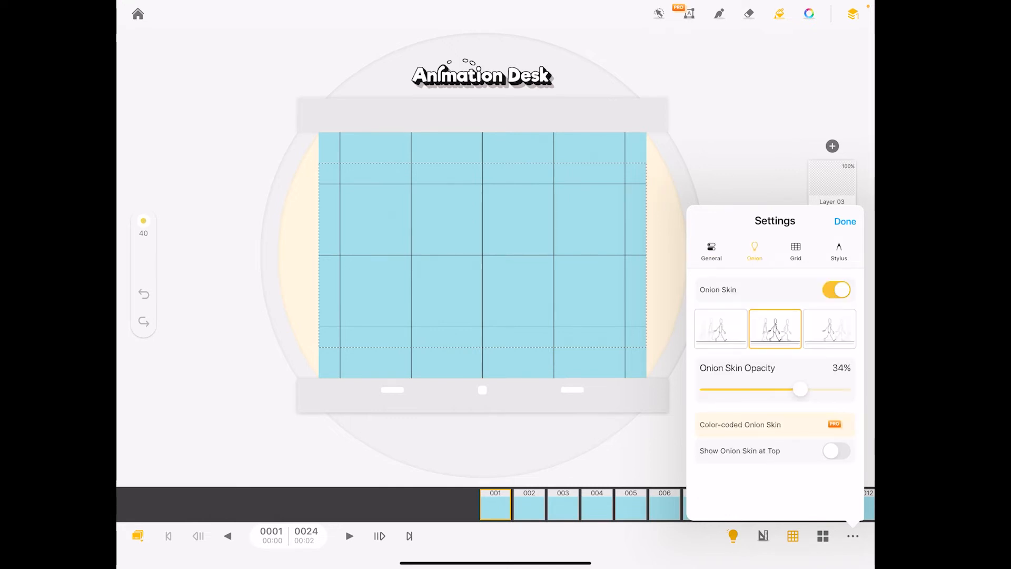
{"action": "left_click_drag", "start_coordinate": [800, 389], "coordinate": [842, 389]}
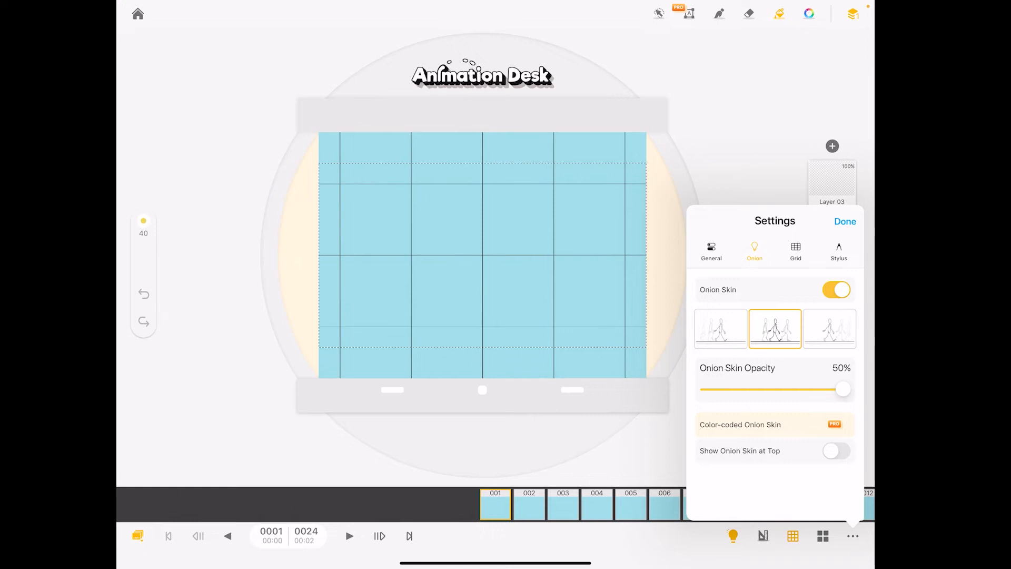
{"action": "left_click", "coordinate": [836, 451]}
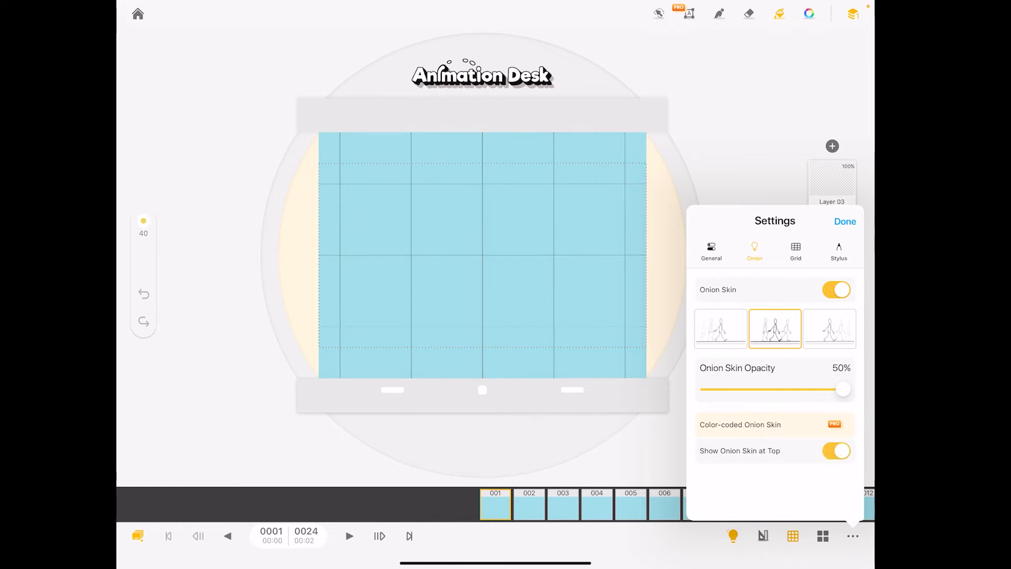
{"action": "left_click", "coordinate": [838, 252]}
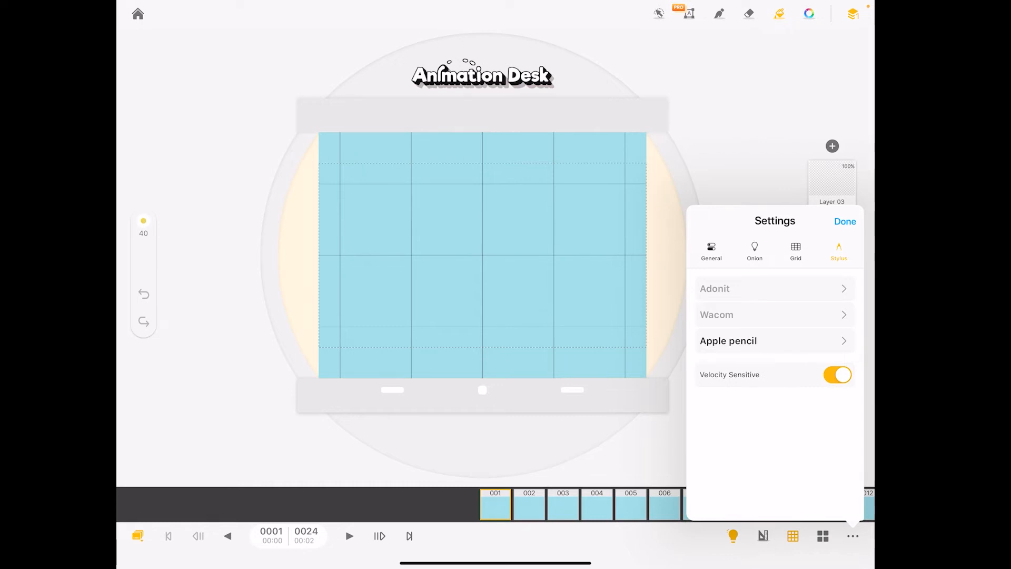
{"action": "left_click", "coordinate": [844, 221]}
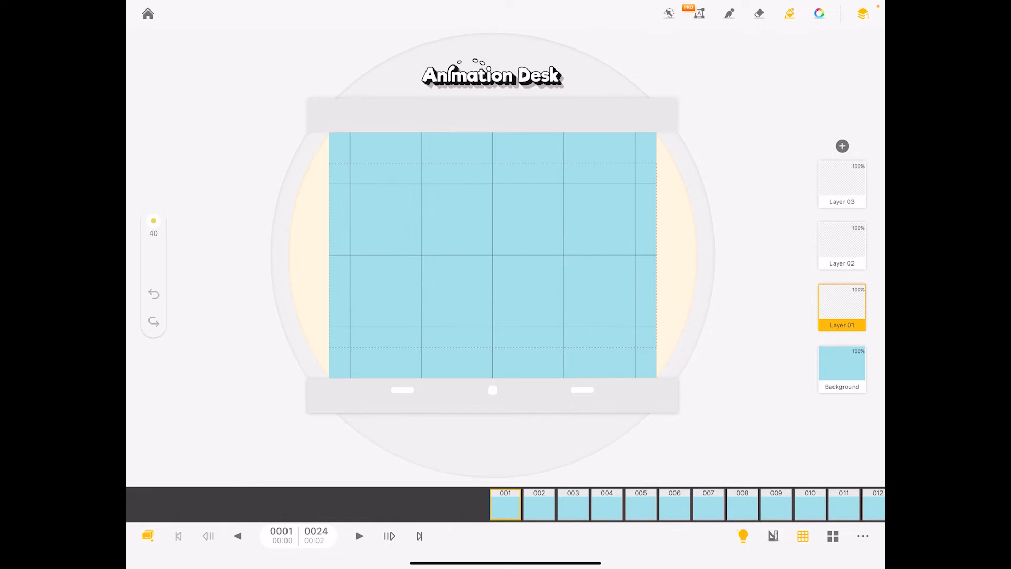
Step: Set up a size-92 brush in green, fine-tuning the shade with the HSV sliders
{"action": "left_click", "coordinate": [728, 13]}
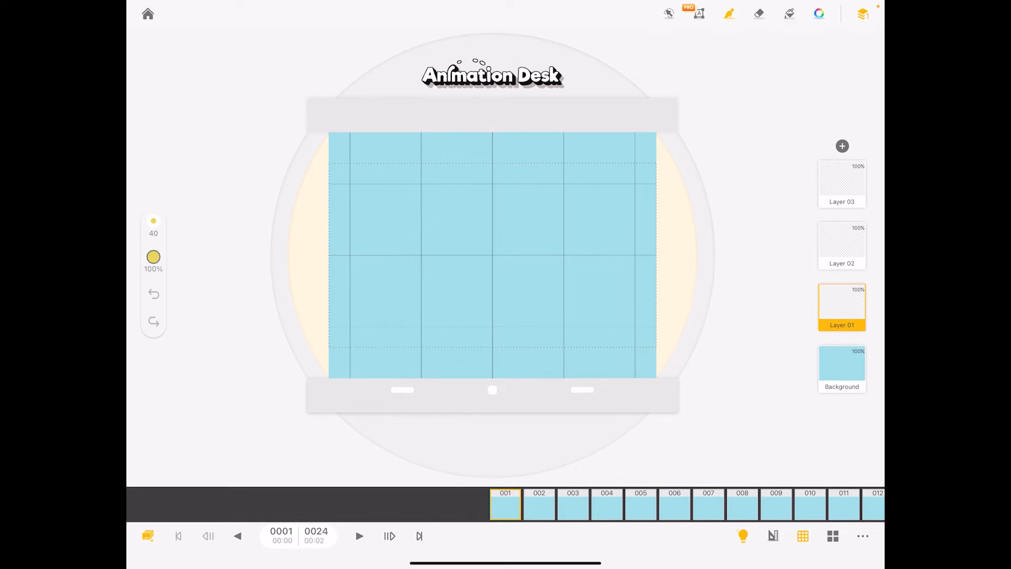
{"action": "left_click", "coordinate": [819, 13]}
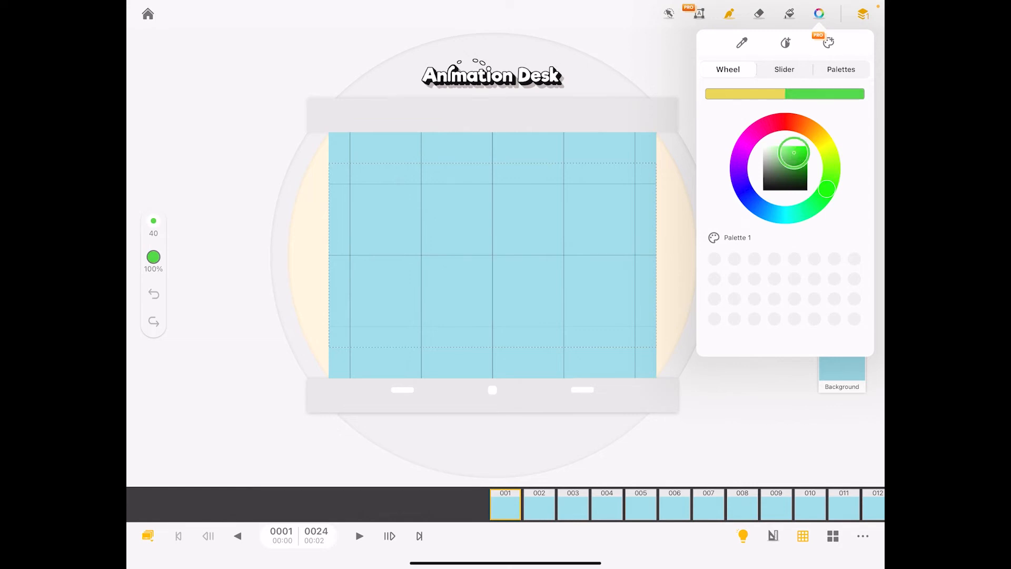
{"action": "left_click", "coordinate": [794, 152]}
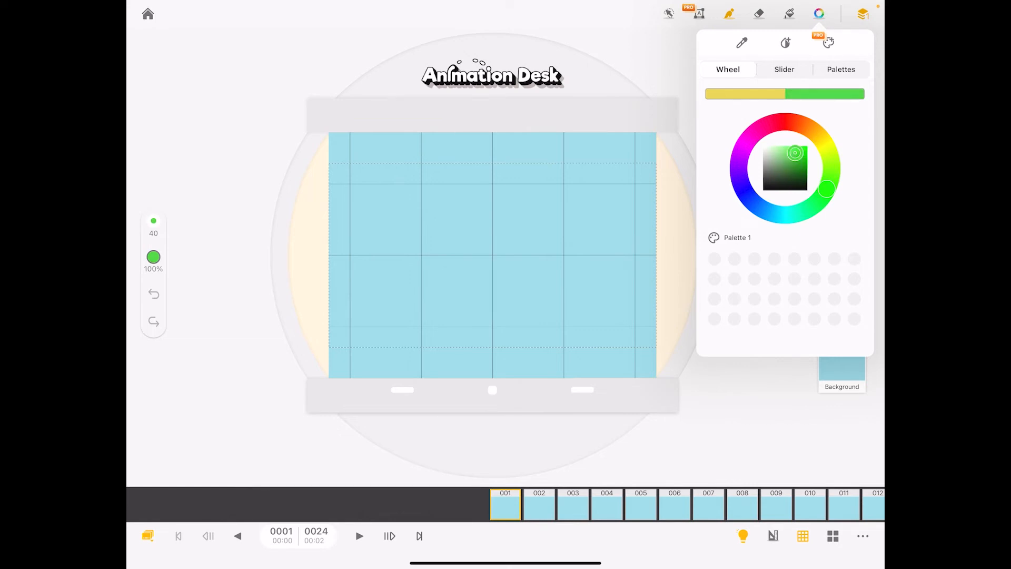
{"action": "left_click", "coordinate": [863, 14]}
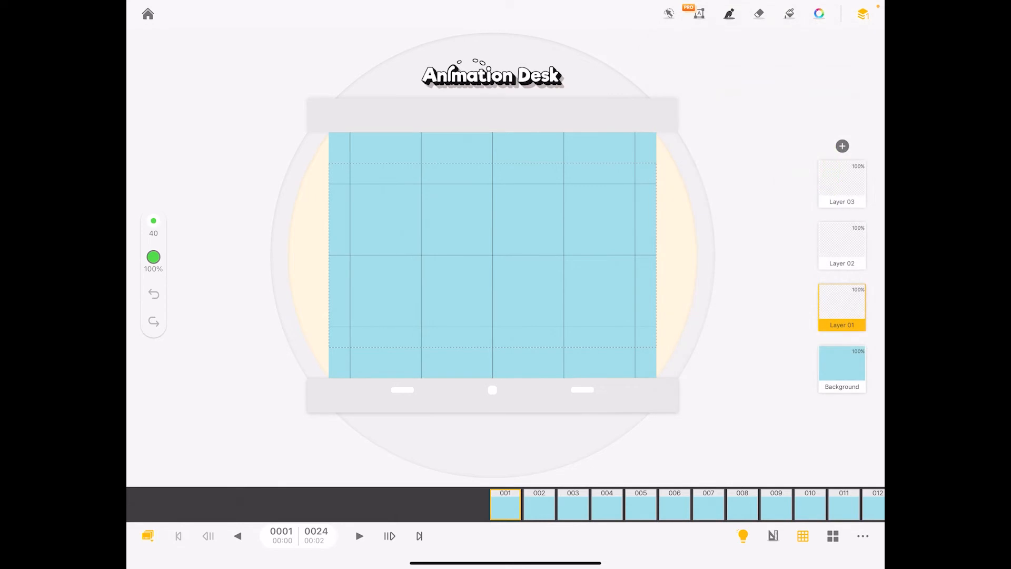
{"action": "left_click", "coordinate": [728, 13]}
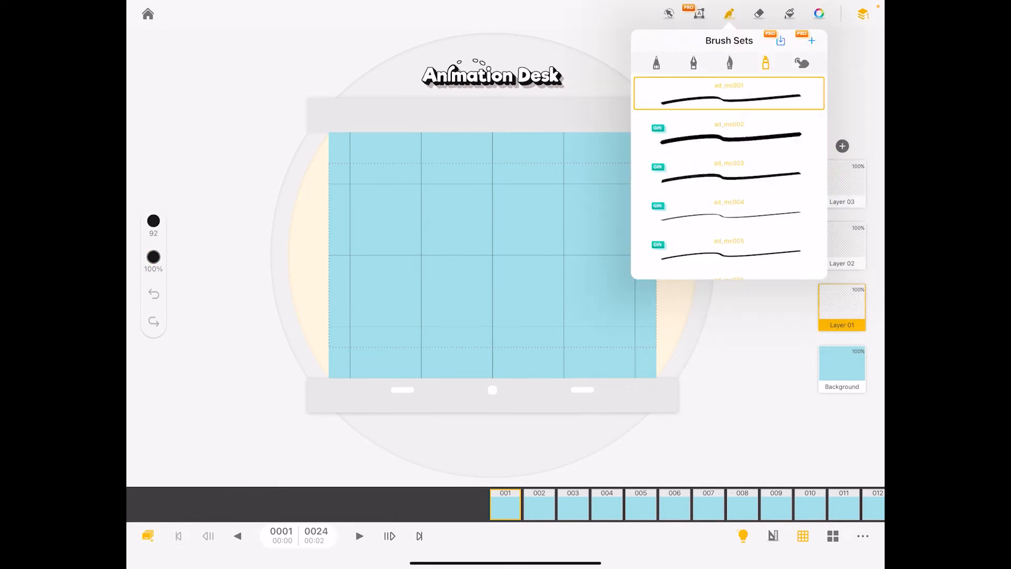
{"action": "left_click", "coordinate": [818, 13]}
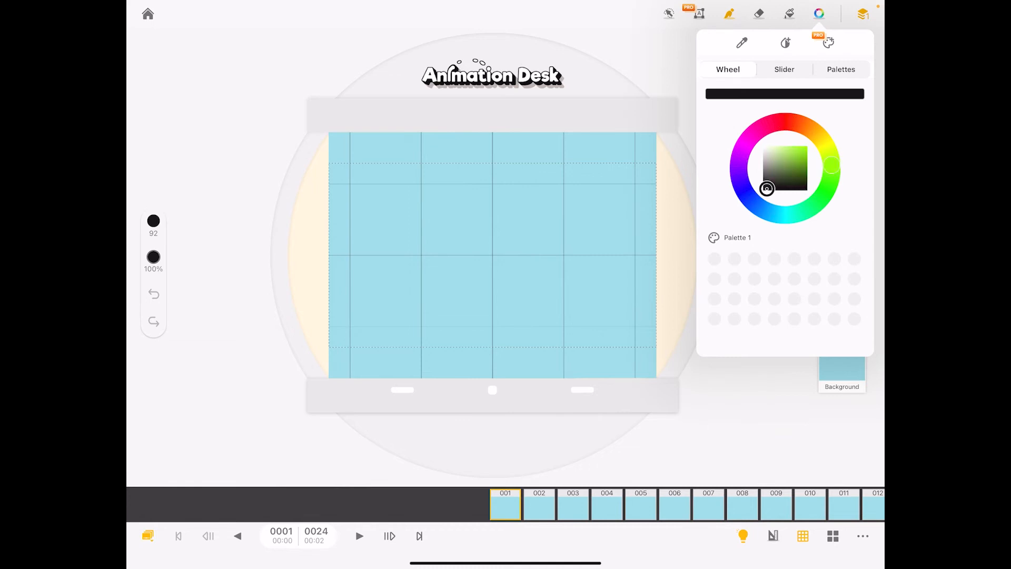
{"action": "left_click", "coordinate": [796, 157]}
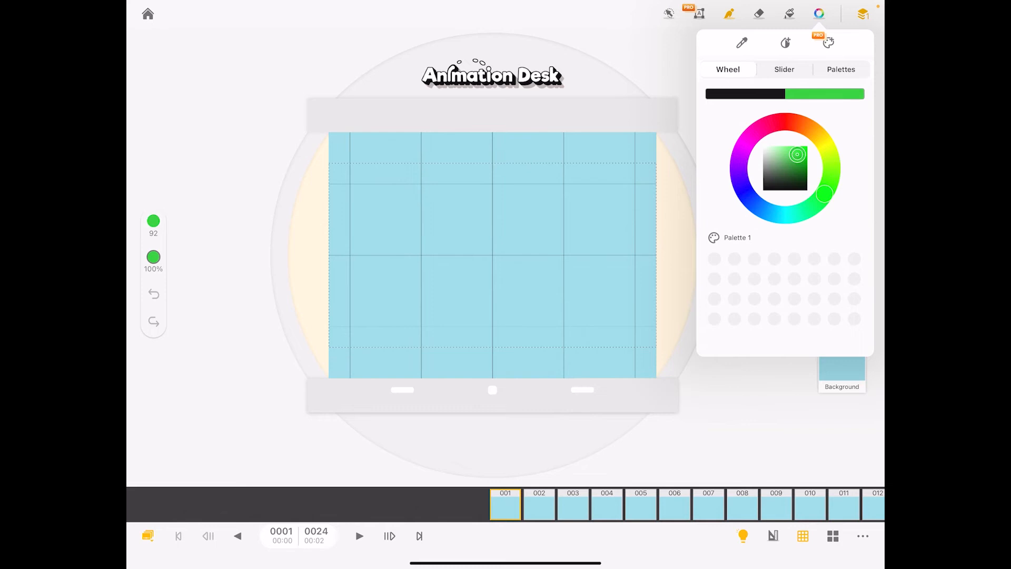
{"action": "left_click", "coordinate": [861, 12]}
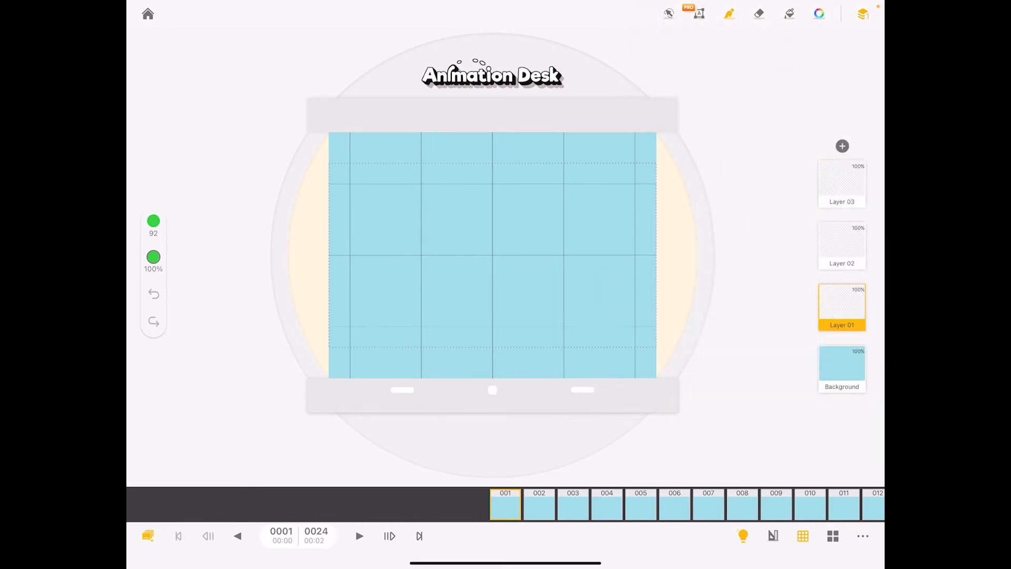
{"action": "left_click", "coordinate": [154, 258]}
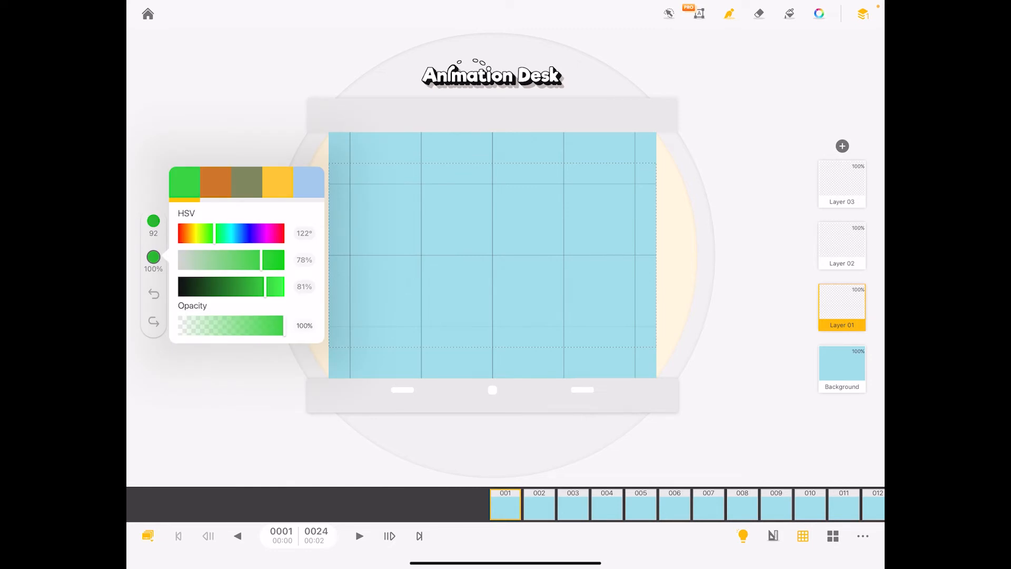
{"action": "left_click_drag", "start_coordinate": [274, 286], "coordinate": [262, 287]}
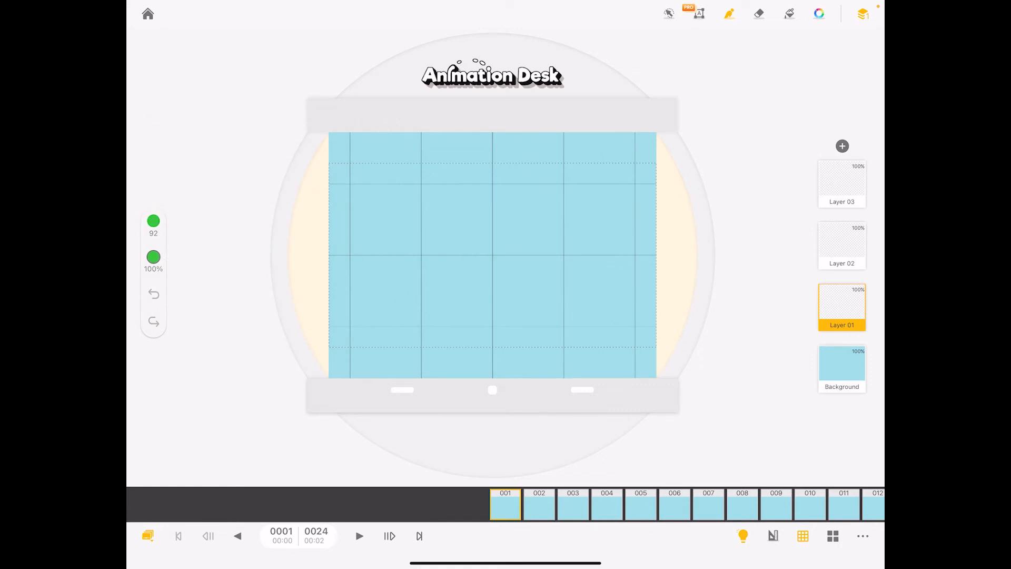
Step: Outline a ground strip across the bottom of frame 001 and fill it green
{"action": "left_click_drag", "start_coordinate": [329, 322], "coordinate": [641, 317]}
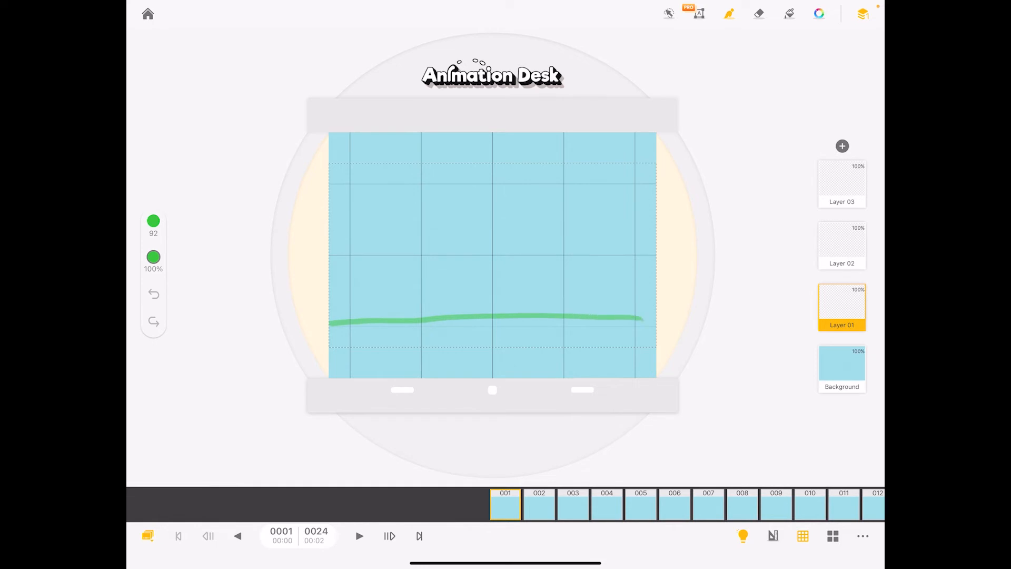
{"action": "left_click_drag", "start_coordinate": [653, 322], "coordinate": [512, 368]}
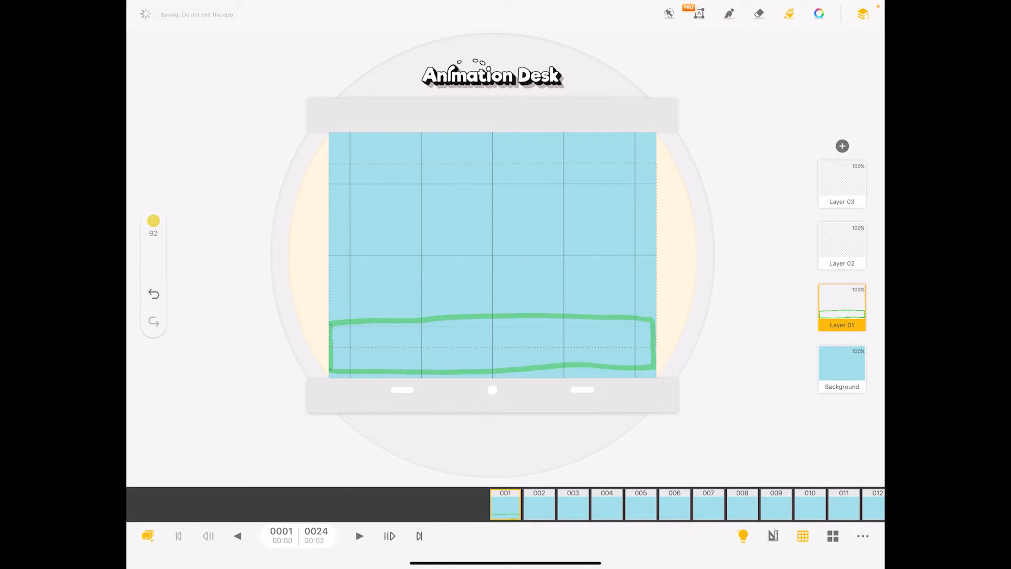
{"action": "left_click", "coordinate": [818, 12]}
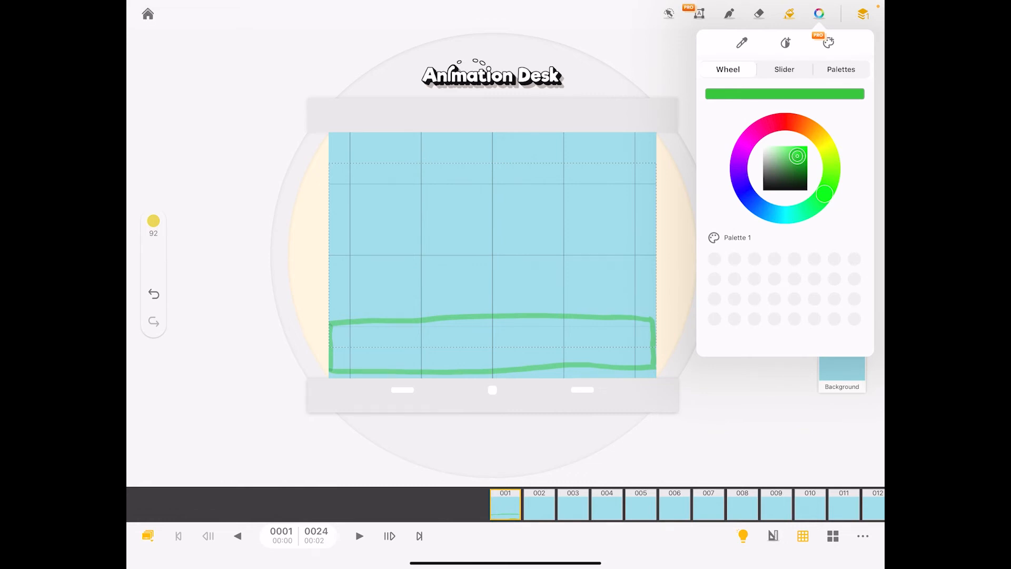
{"action": "left_click", "coordinate": [863, 14]}
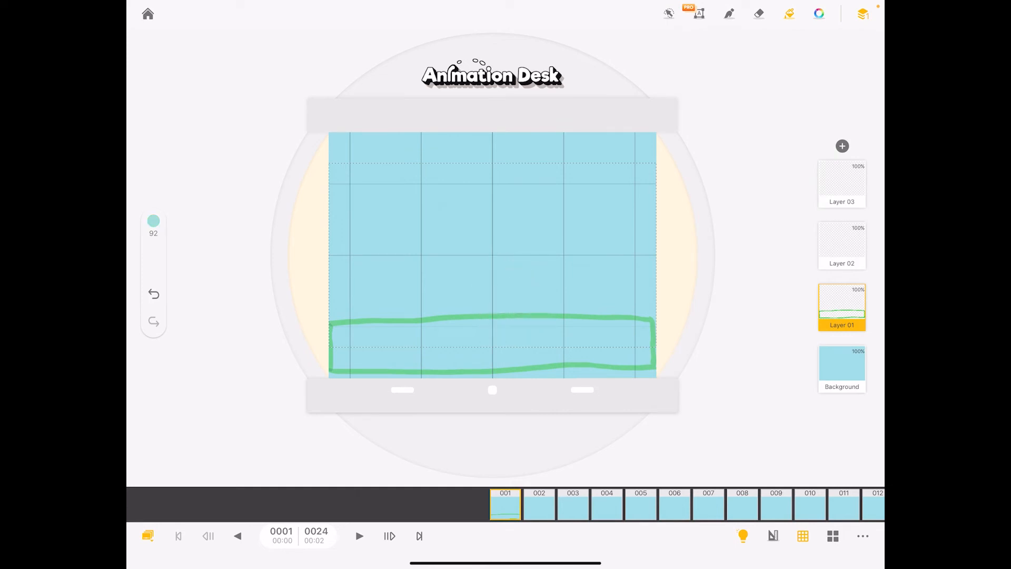
{"action": "left_click", "coordinate": [818, 14]}
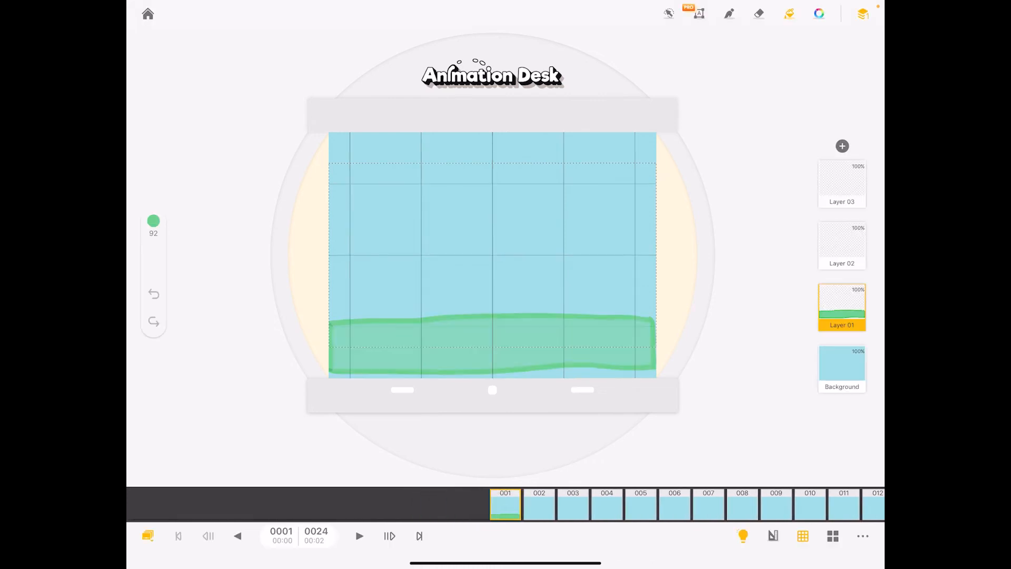
Step: Duplicate the green-ground frame 001 ten times, filling frames 002–011 (34 frames total)
{"action": "left_click", "coordinate": [505, 504]}
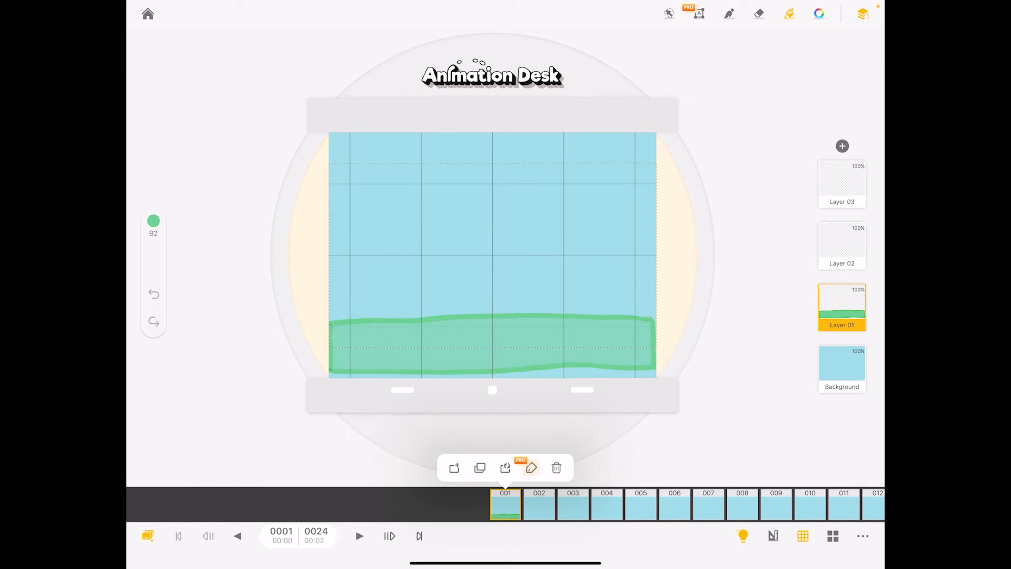
{"action": "left_click", "coordinate": [480, 468]}
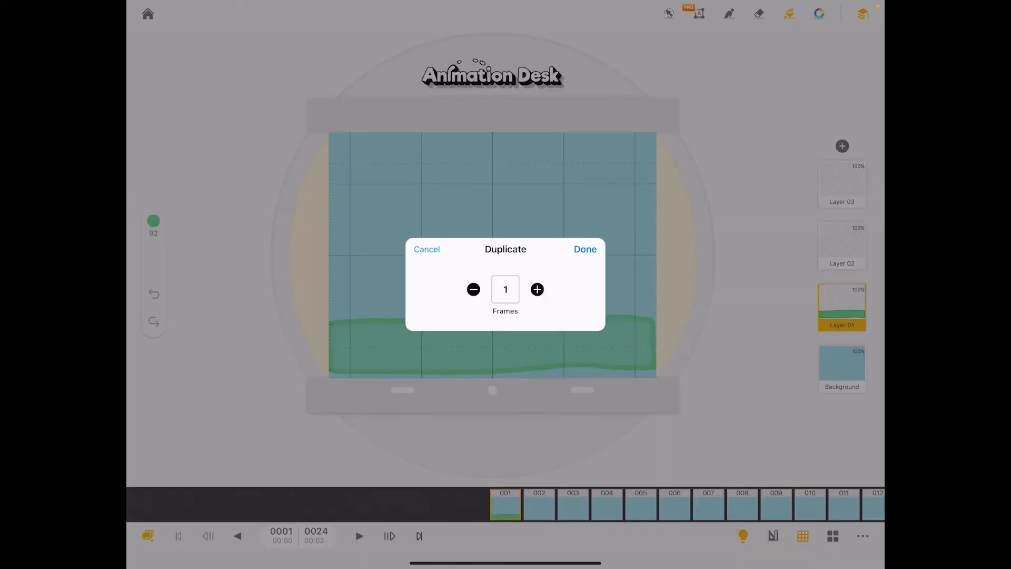
{"action": "left_click", "coordinate": [537, 289]}
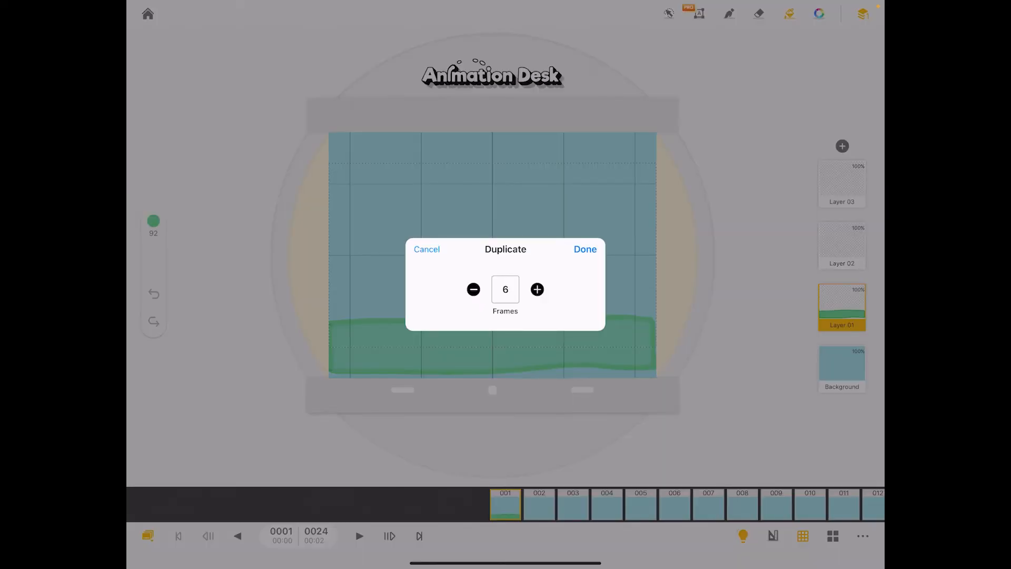
{"action": "left_click", "coordinate": [537, 289]}
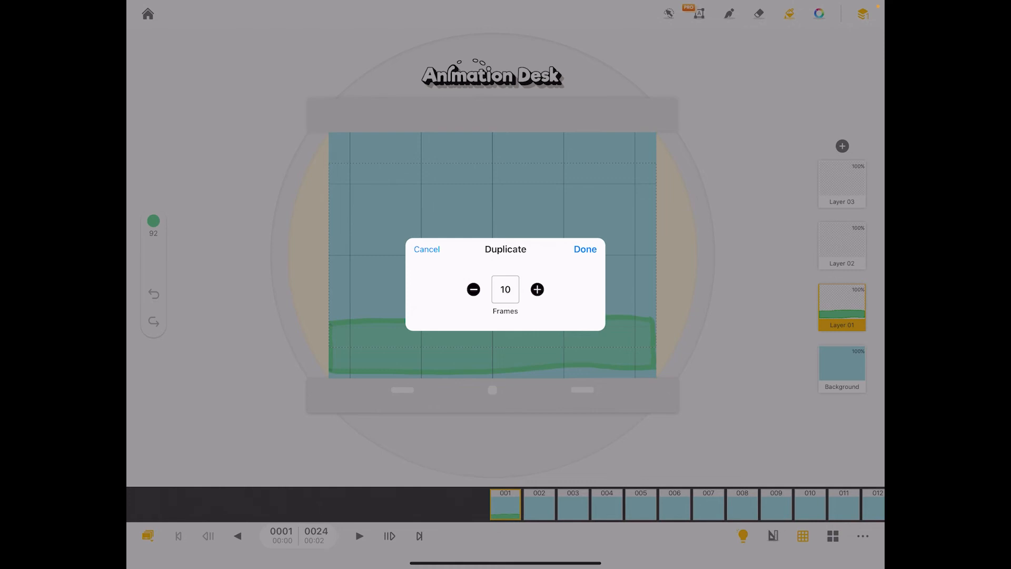
{"action": "left_click", "coordinate": [584, 249]}
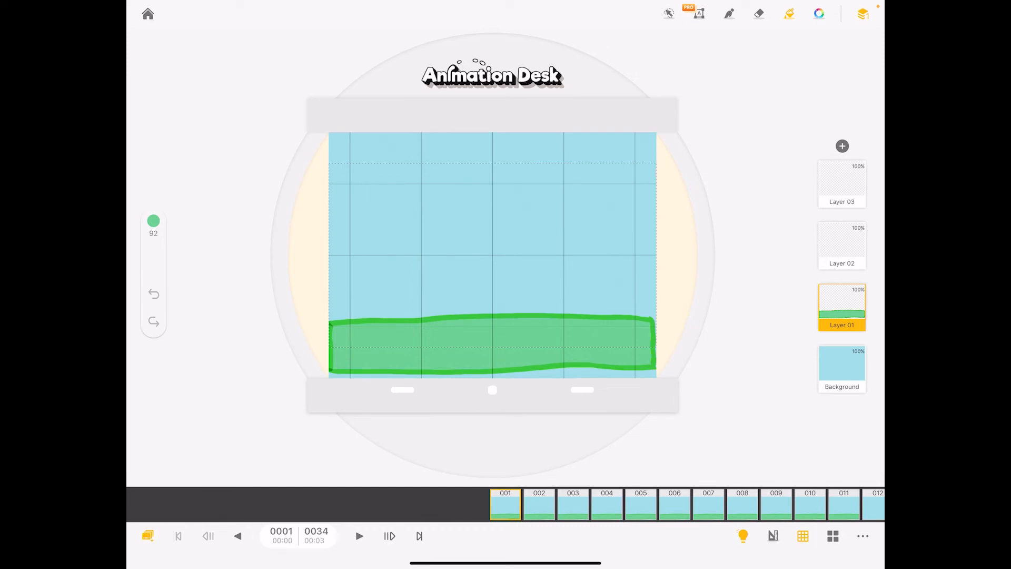
Step: Paint a tree on Layer 02 of frame 001 with the brush, then make 10 copies
{"action": "left_click", "coordinate": [841, 244]}
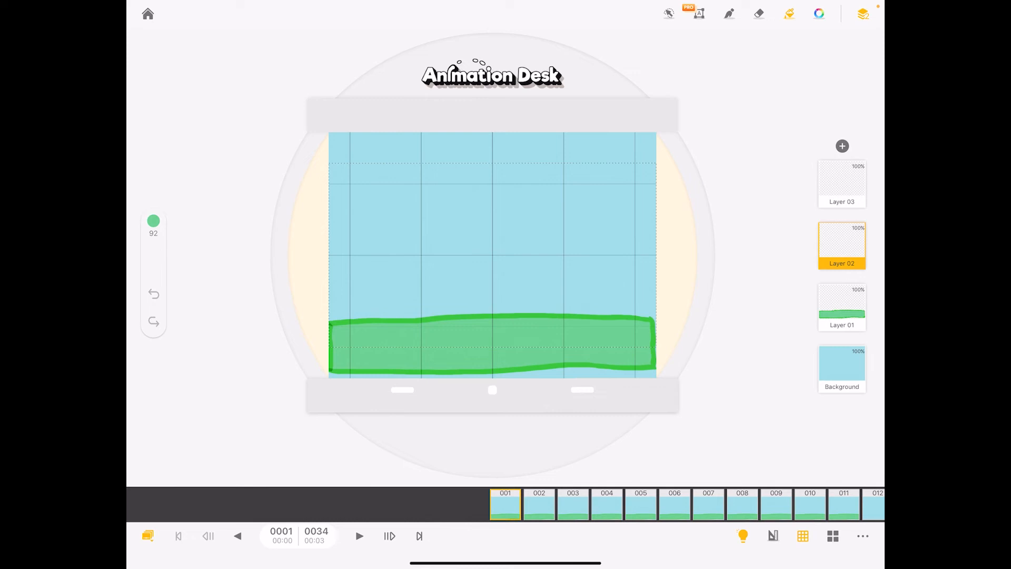
{"action": "left_click", "coordinate": [818, 13]}
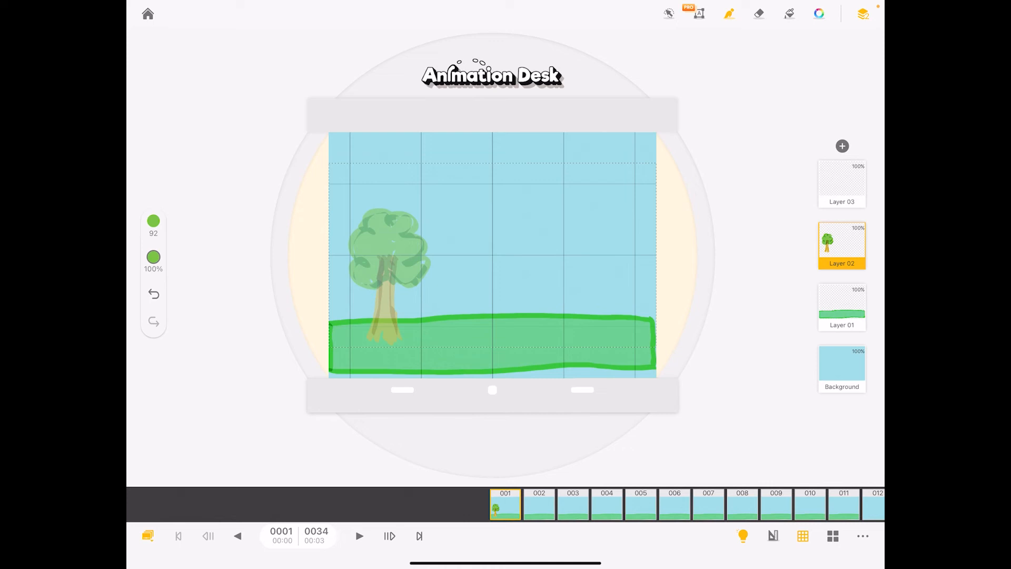
{"action": "left_click", "coordinate": [506, 504]}
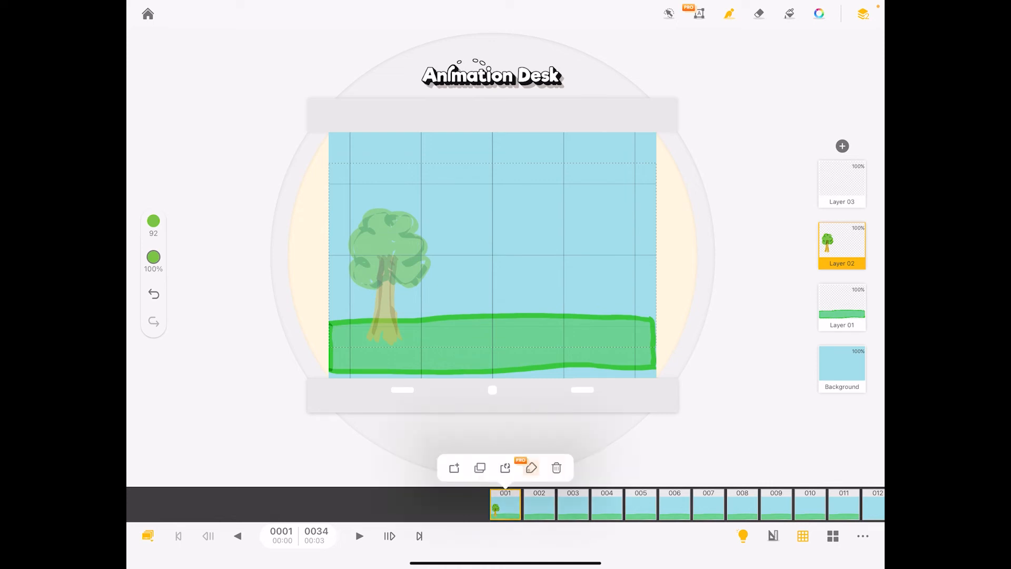
{"action": "left_click", "coordinate": [480, 468]}
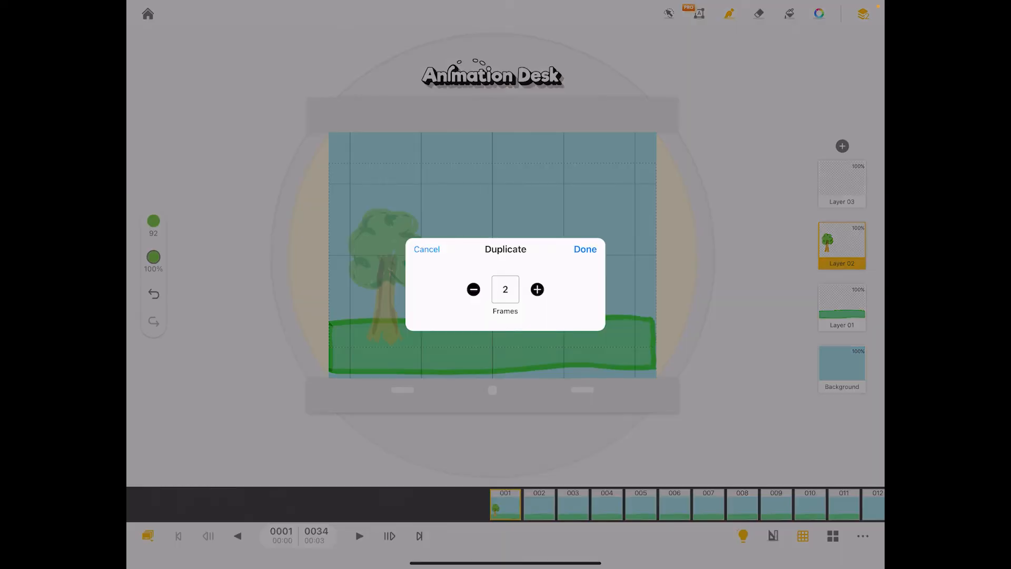
{"action": "left_click", "coordinate": [537, 289]}
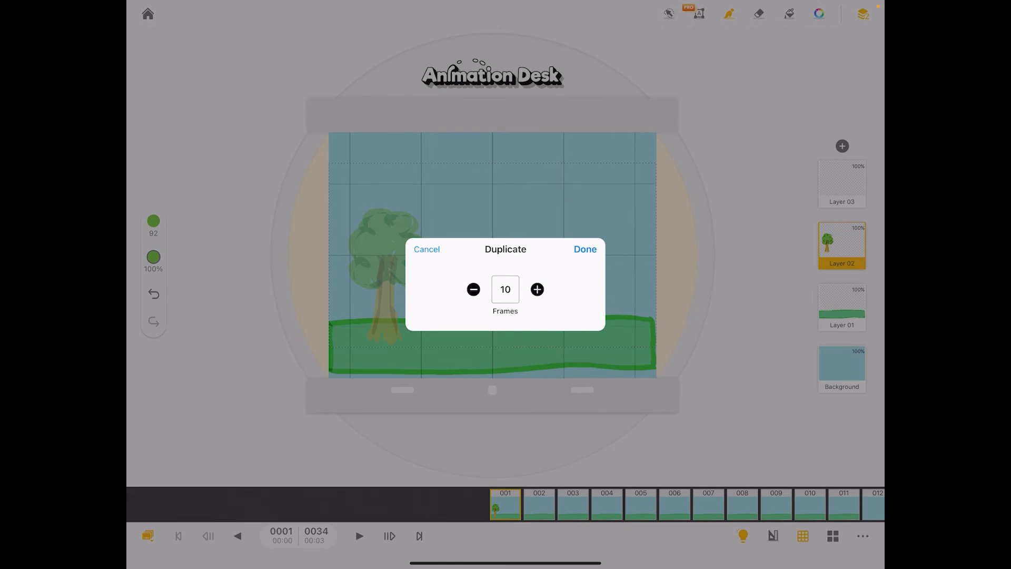
{"action": "left_click", "coordinate": [584, 249]}
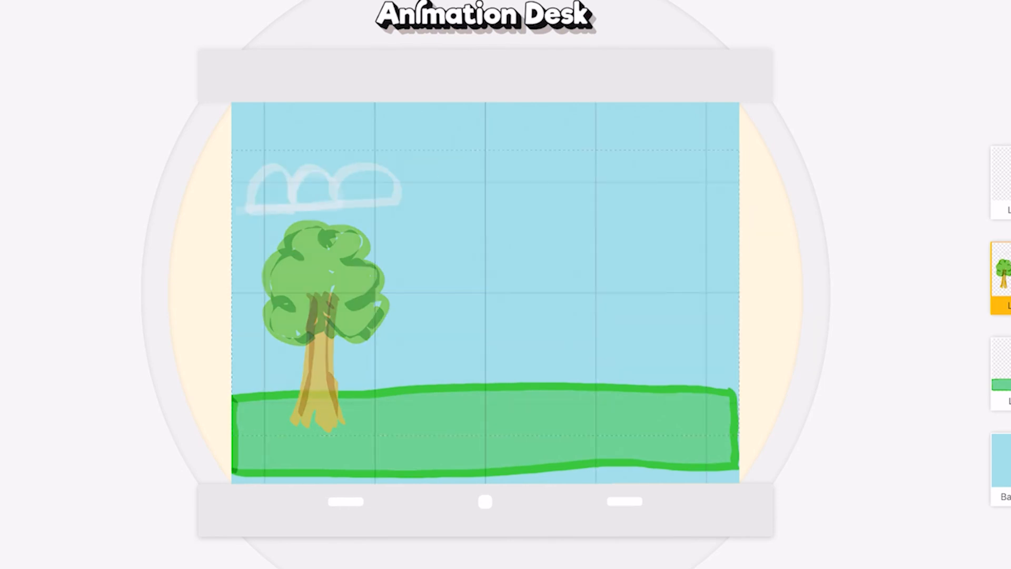
Step: Draw a white cloud outline above the tree, then redraw it shifted right
{"action": "left_click_drag", "start_coordinate": [322, 186], "coordinate": [619, 190]}
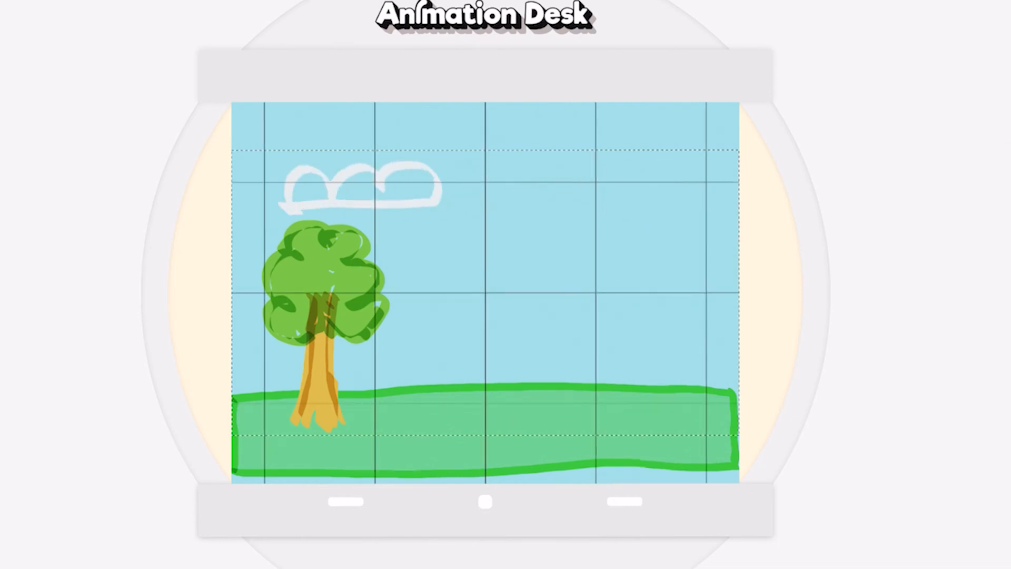
{"action": "left_click_drag", "start_coordinate": [354, 187], "coordinate": [480, 187]}
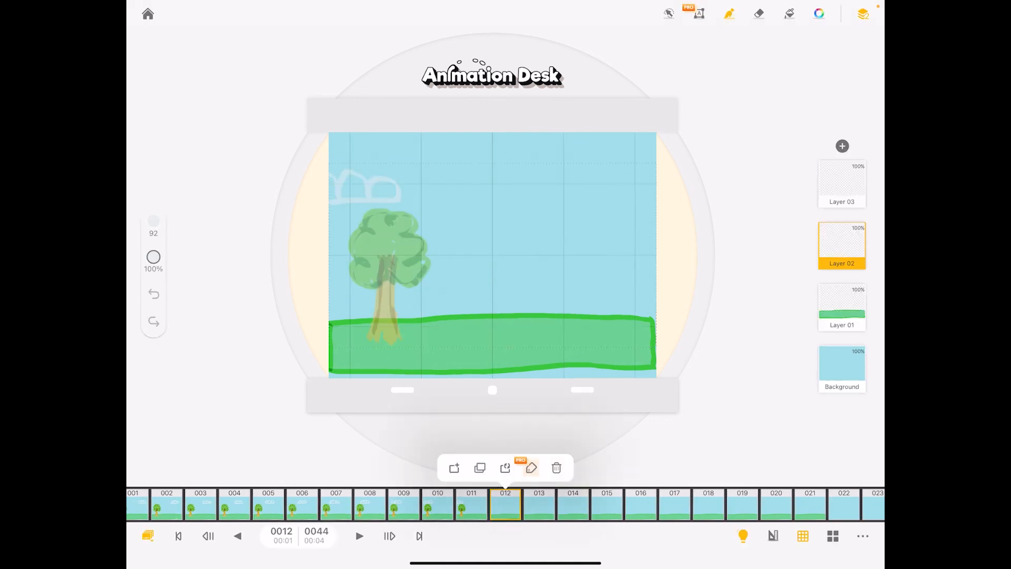
Step: Delete frame 012 and another surplus frame, trimming the sequence from 44 to 41 frames
{"action": "left_click", "coordinate": [556, 467]}
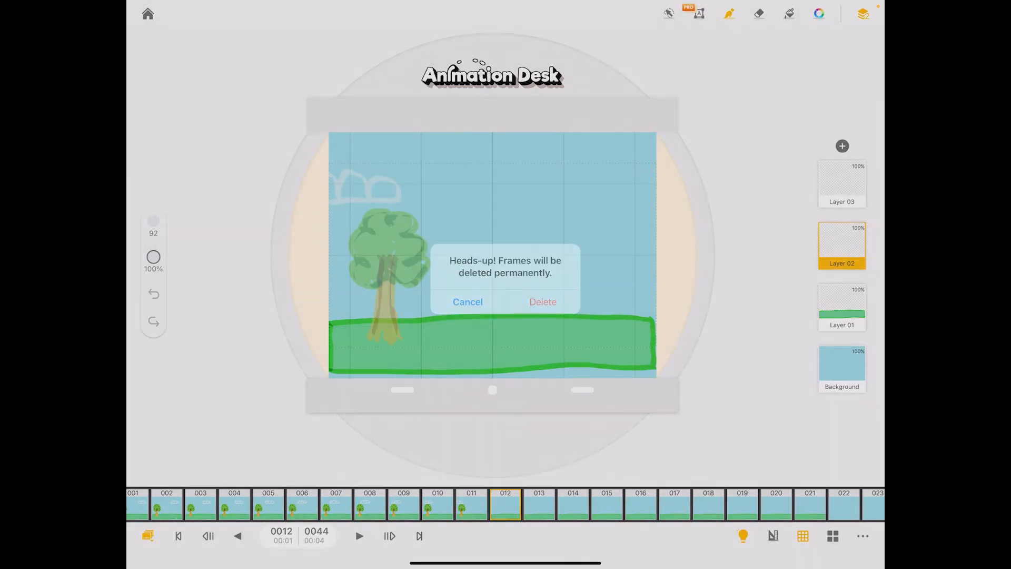
{"action": "left_click", "coordinate": [543, 302]}
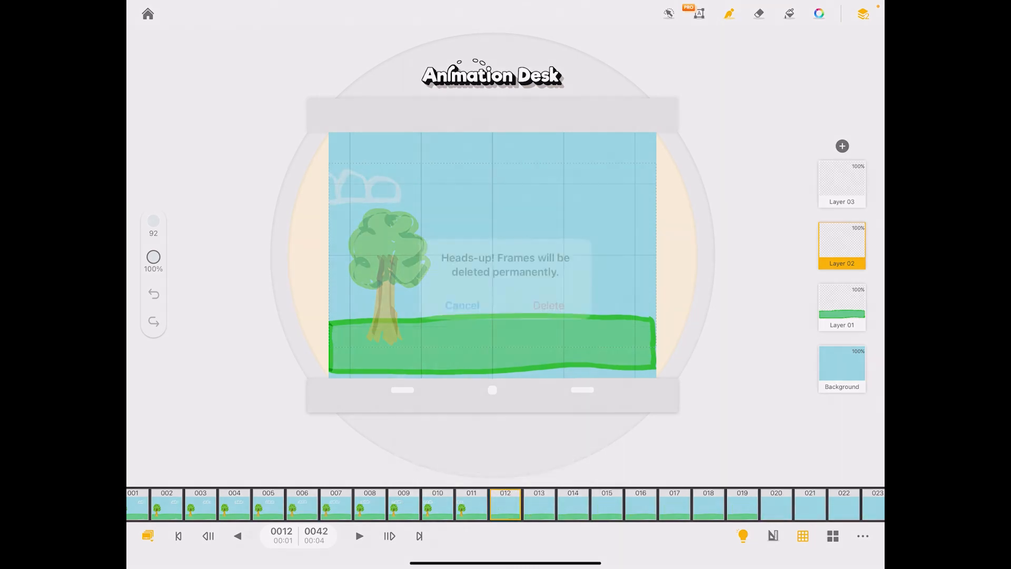
{"action": "left_click", "coordinate": [548, 305]}
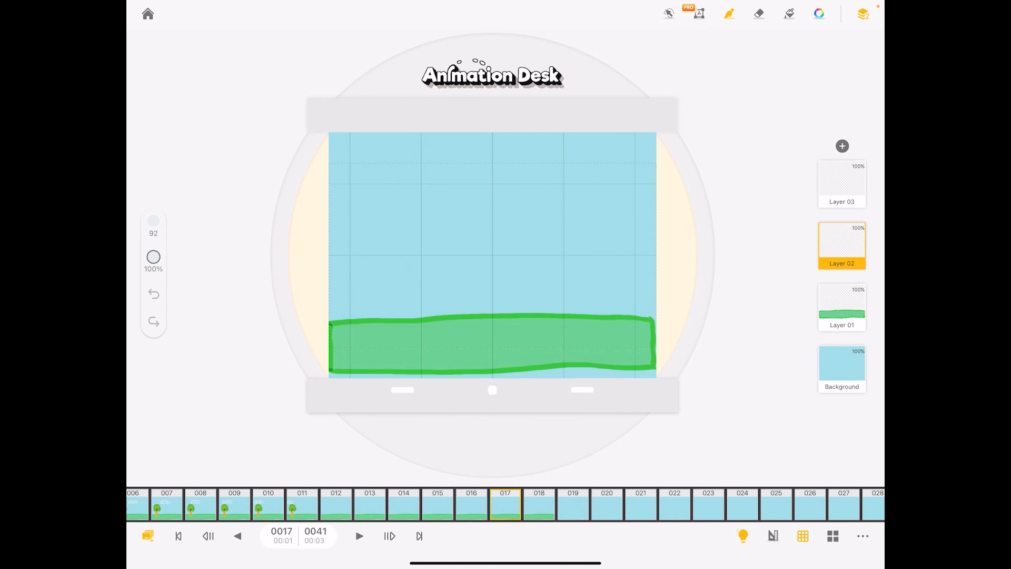
Step: Check the 23-frame sun and the watering sequences' frames, then return to the garden storyboard
{"action": "left_click", "coordinate": [147, 14]}
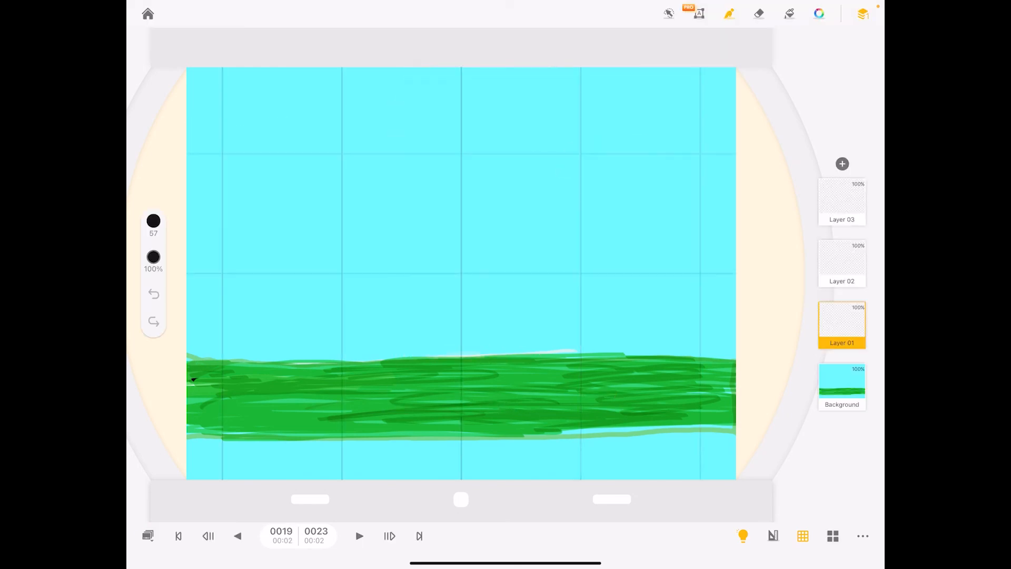
{"action": "left_click", "coordinate": [147, 12]}
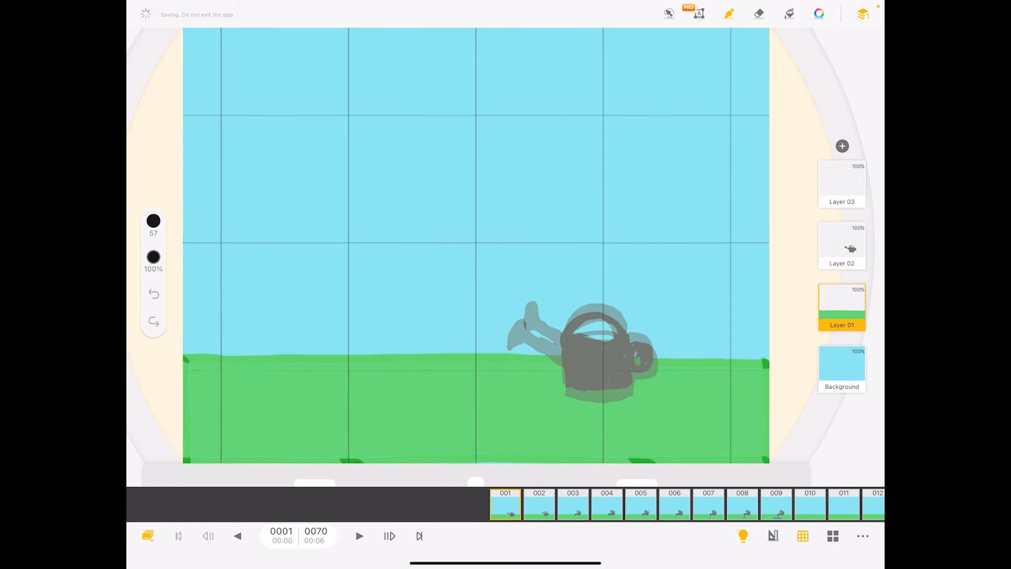
{"action": "left_click", "coordinate": [359, 535]}
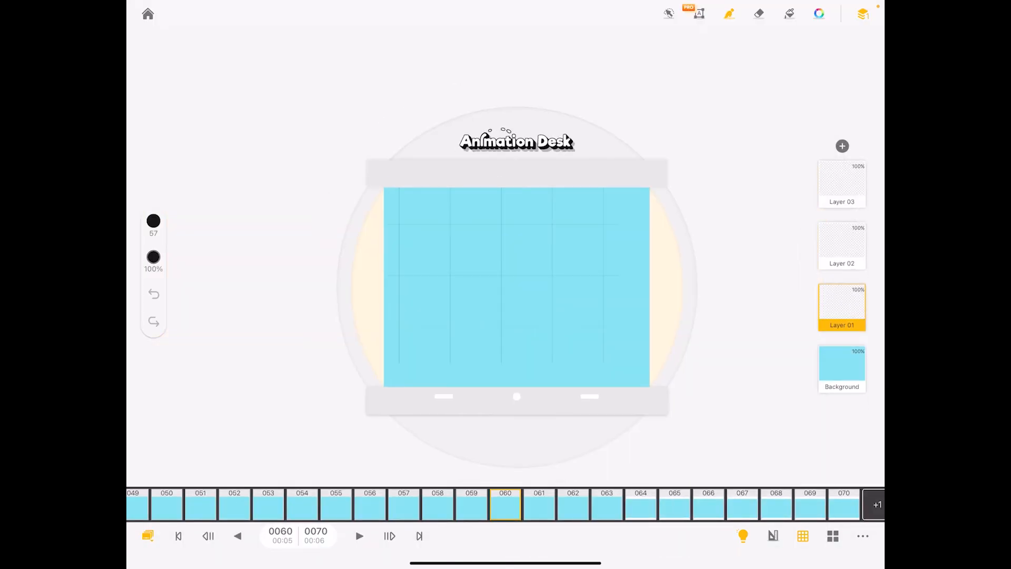
{"action": "left_click", "coordinate": [147, 14]}
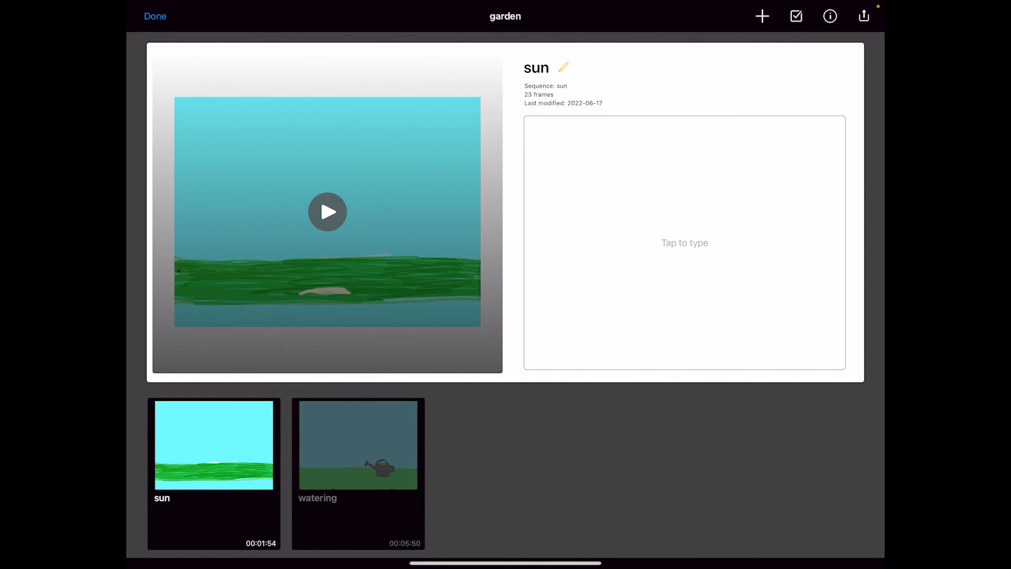
Step: Append sequence 3 after sun and watering, and bring up the 'garden' export form
{"action": "left_click", "coordinate": [761, 15]}
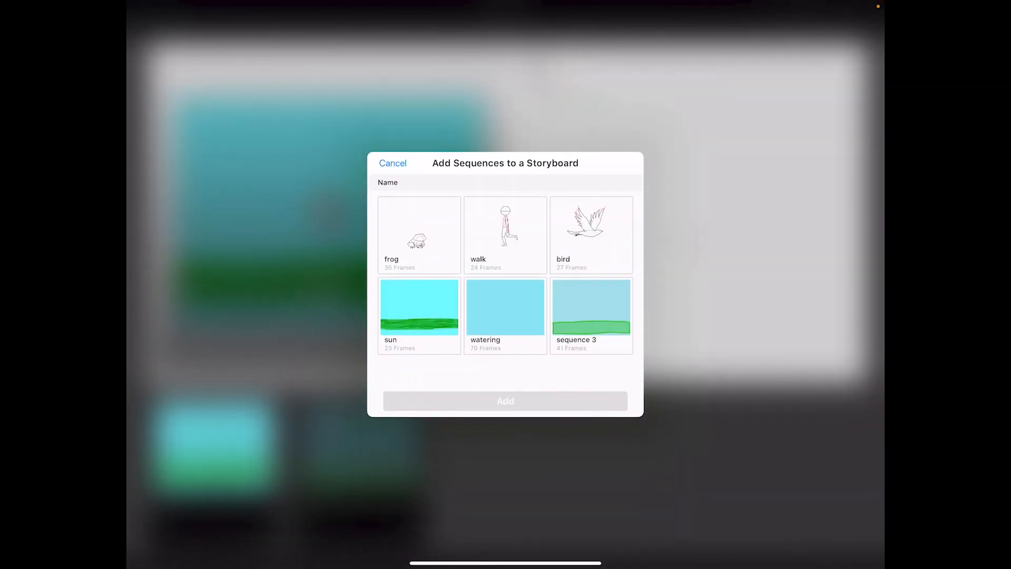
{"action": "left_click", "coordinate": [392, 163]}
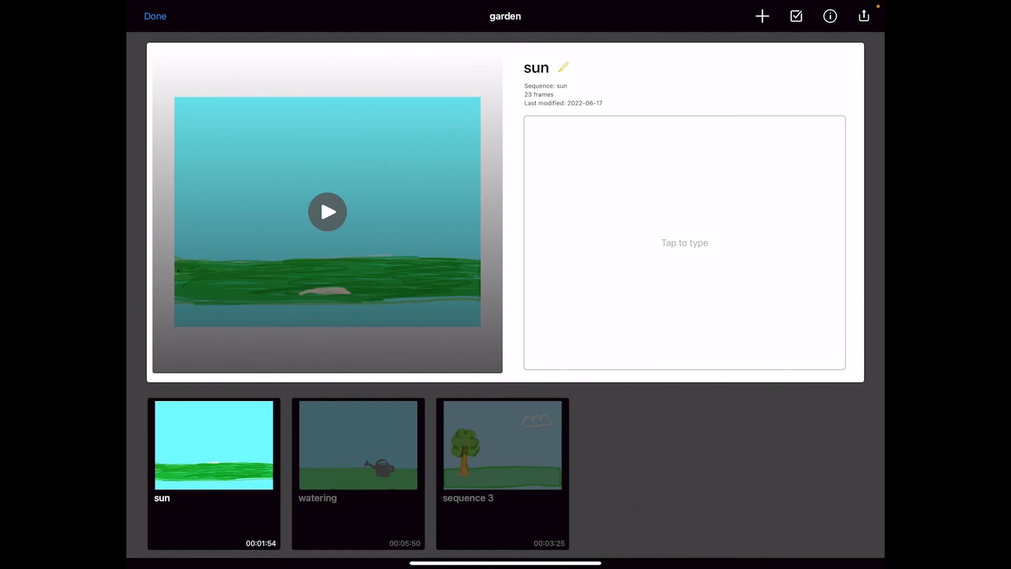
{"action": "left_click", "coordinate": [863, 15]}
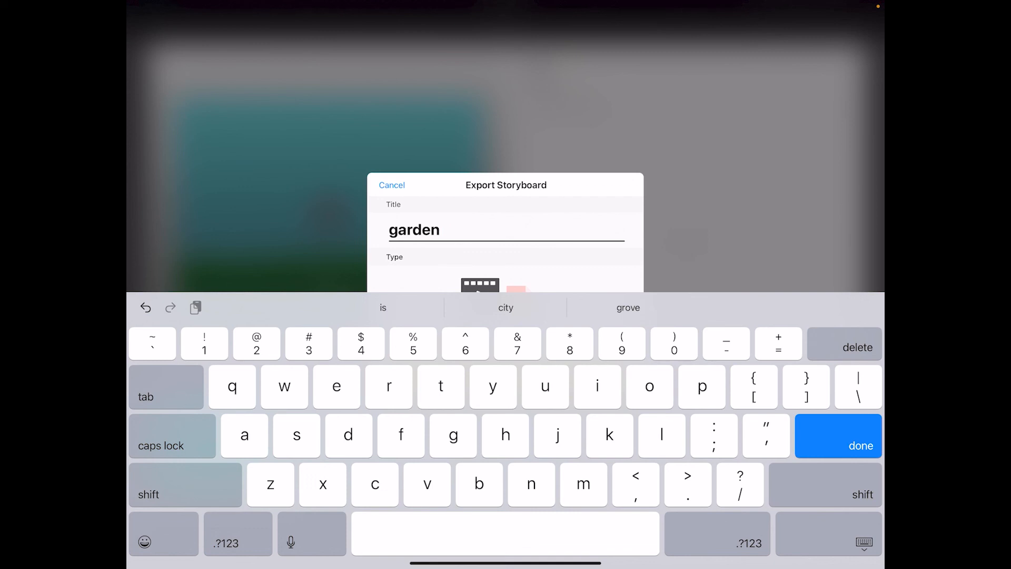
Step: Extend the export title to 'garden anim'
{"action": "type", "text": "anim"}
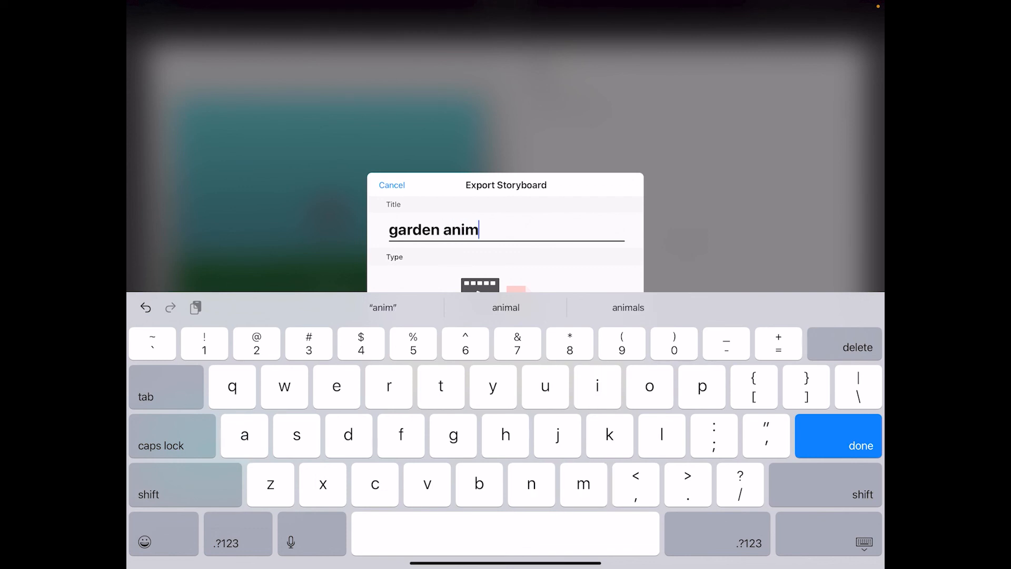